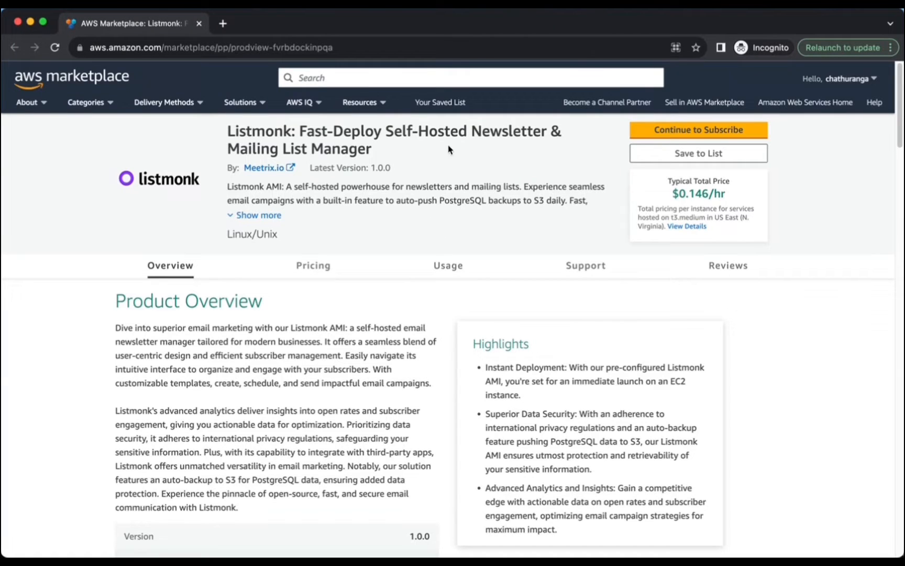
- Subscribe to Listmonk in AWS Marketplace and accept the offer terms
scroll("down", 3)
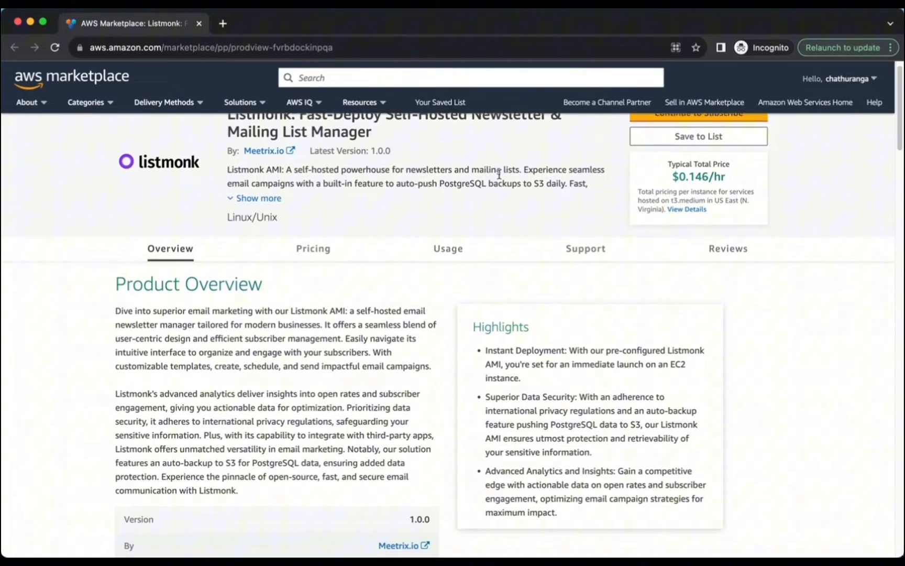
scroll("down", 3)
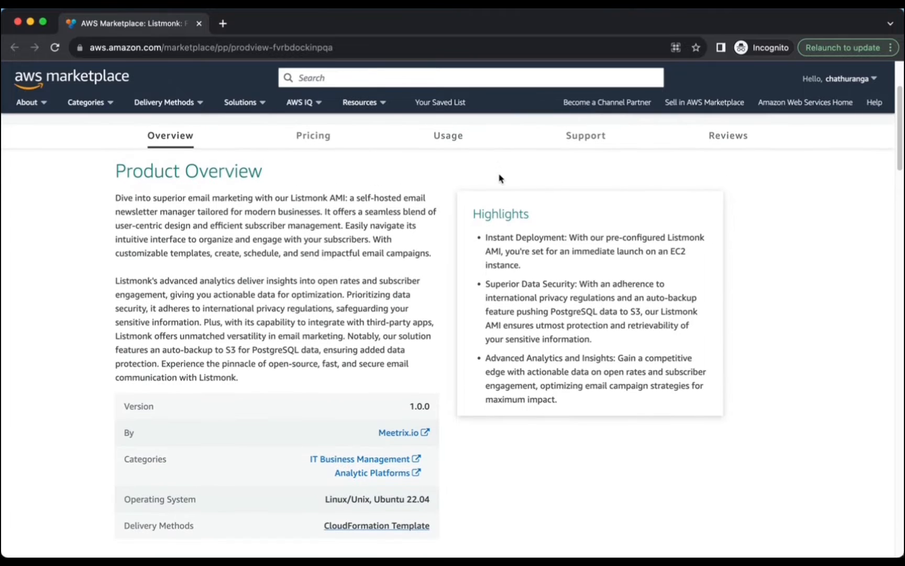
mouse_move(376, 306)
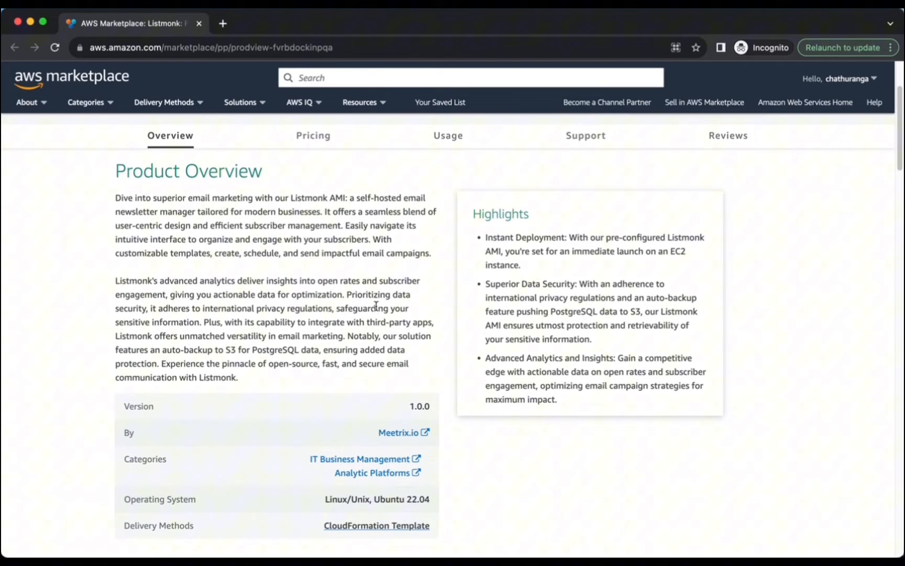
scroll("down", 3)
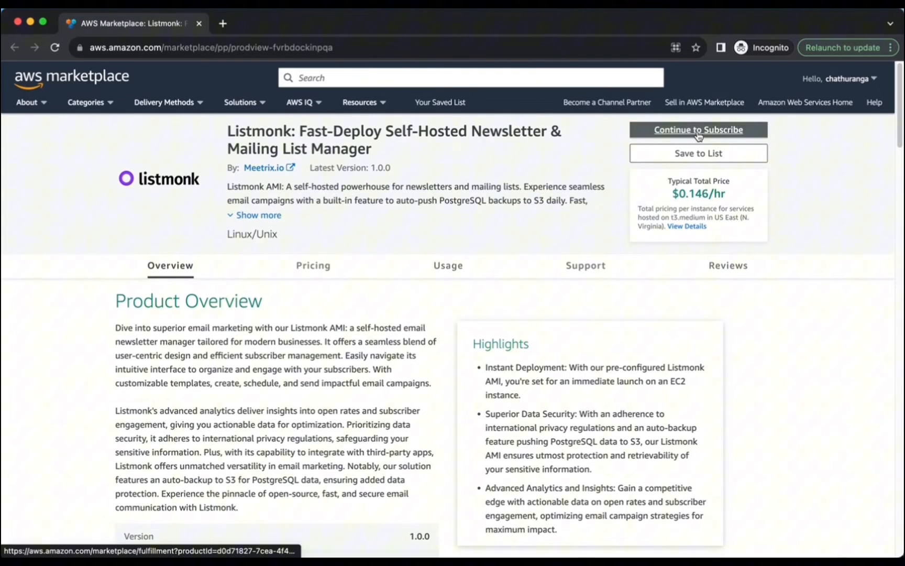
mouse_move(698, 136)
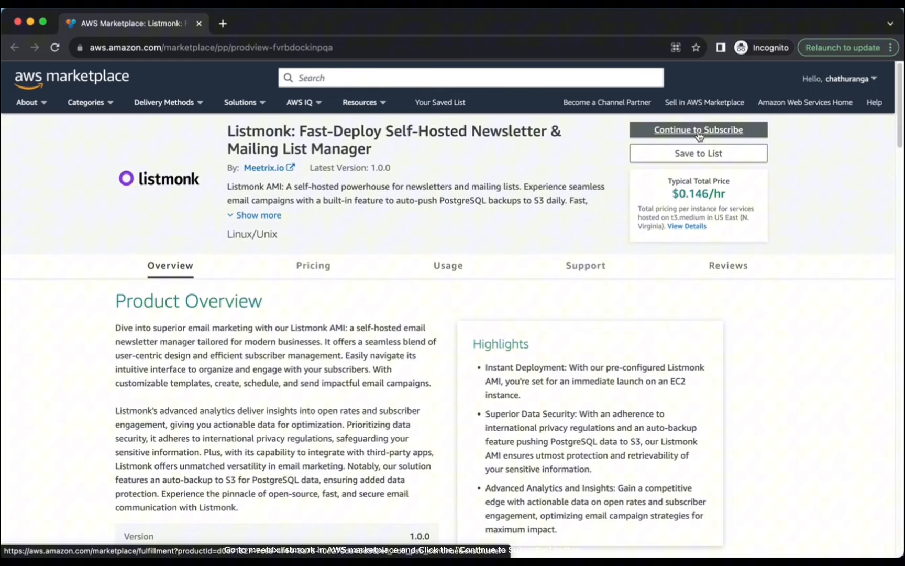
left_click(698, 129)
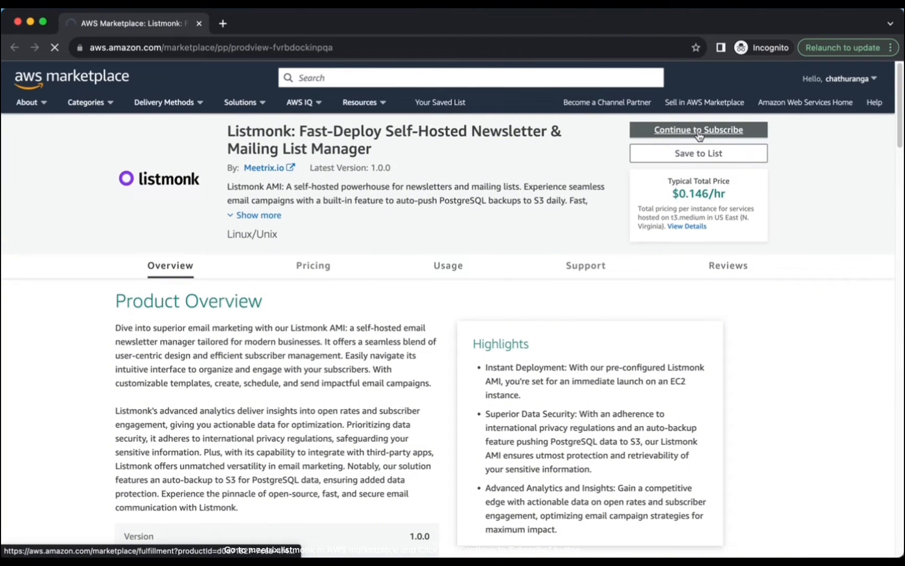
left_click(698, 130)
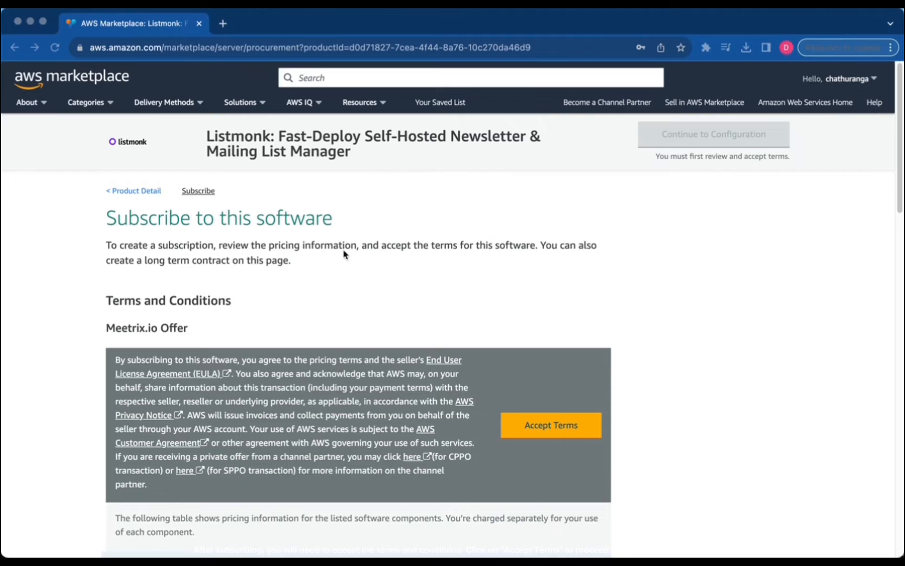
mouse_move(540, 401)
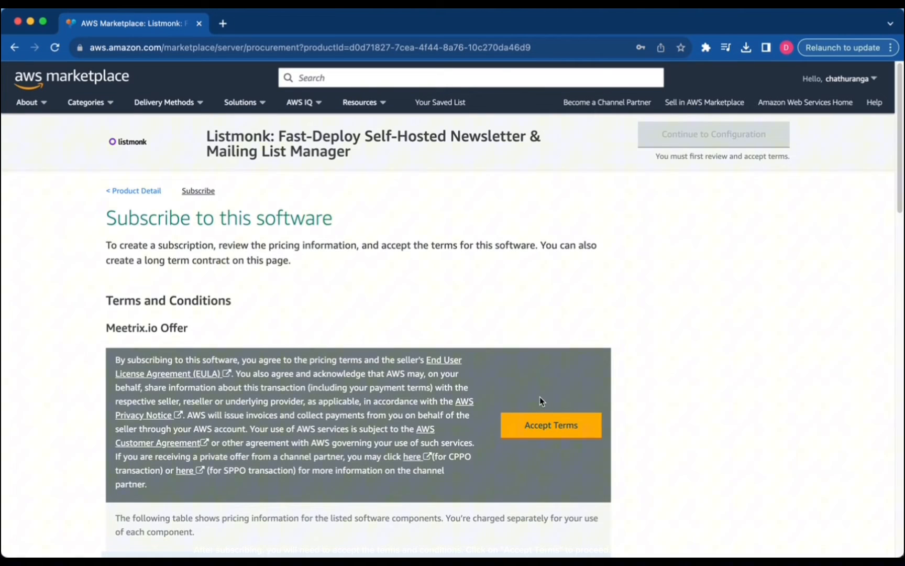
left_click(550, 425)
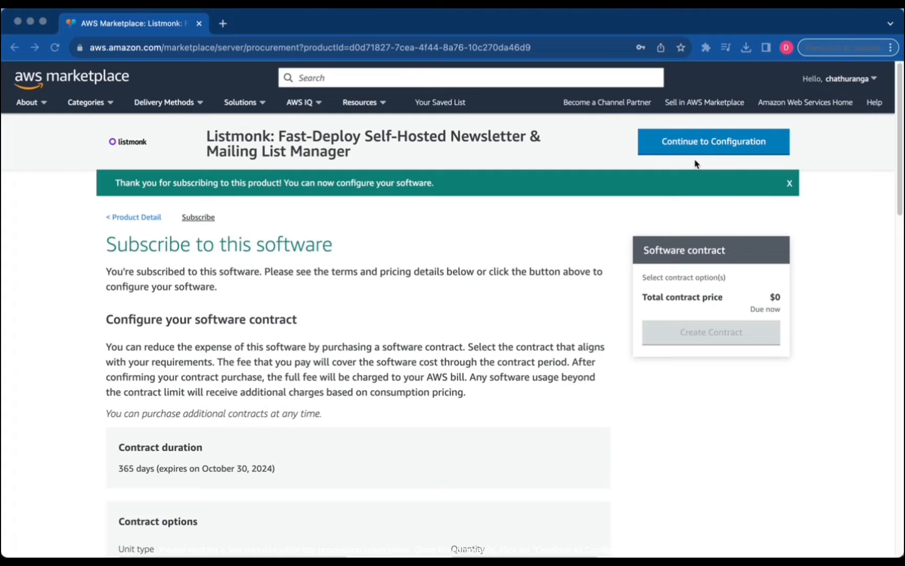
- Configure the Listmonk deployment for US West (Oregon) and reach the launch page
left_click(713, 141)
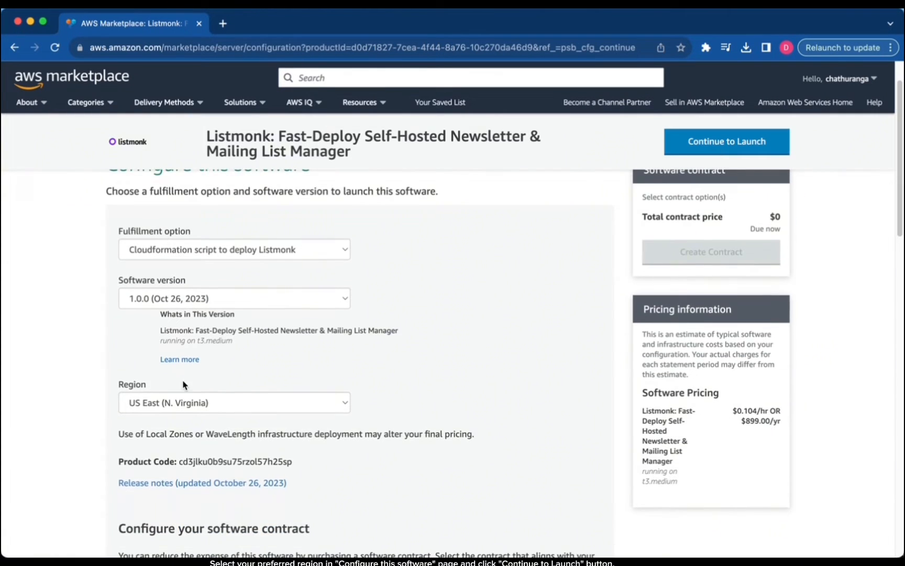
left_click(234, 403)
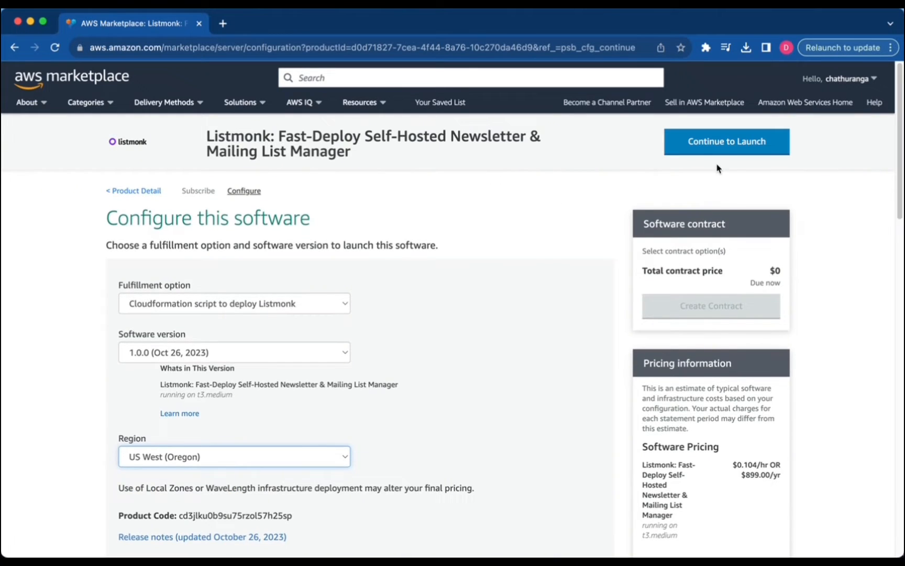
left_click(727, 141)
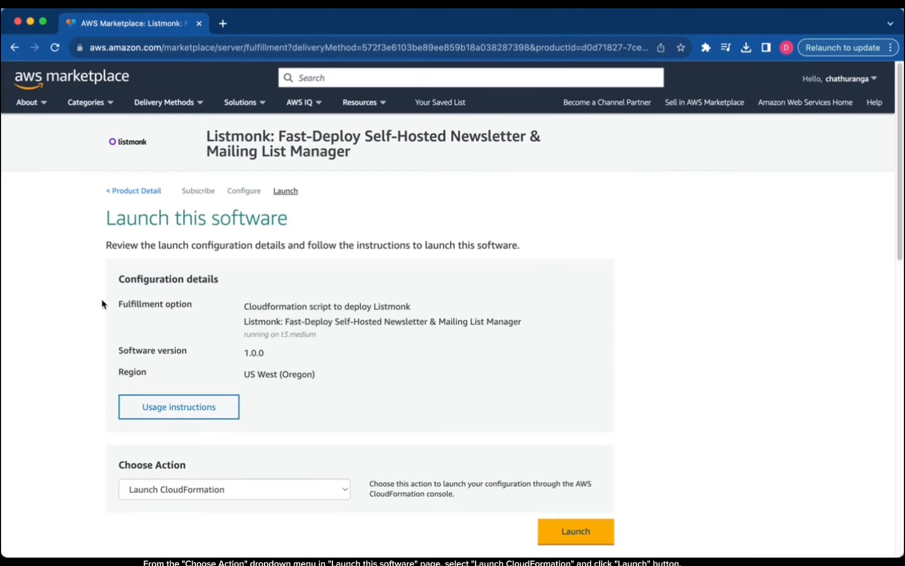
- Choose Launch CloudFormation as the action and launch the Listmonk configuration
left_click(234, 490)
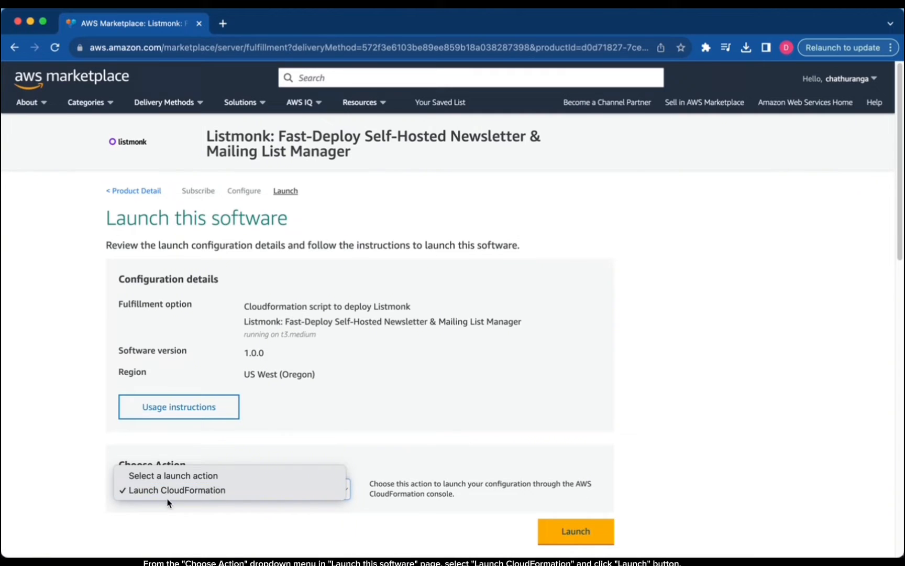
left_click(176, 490)
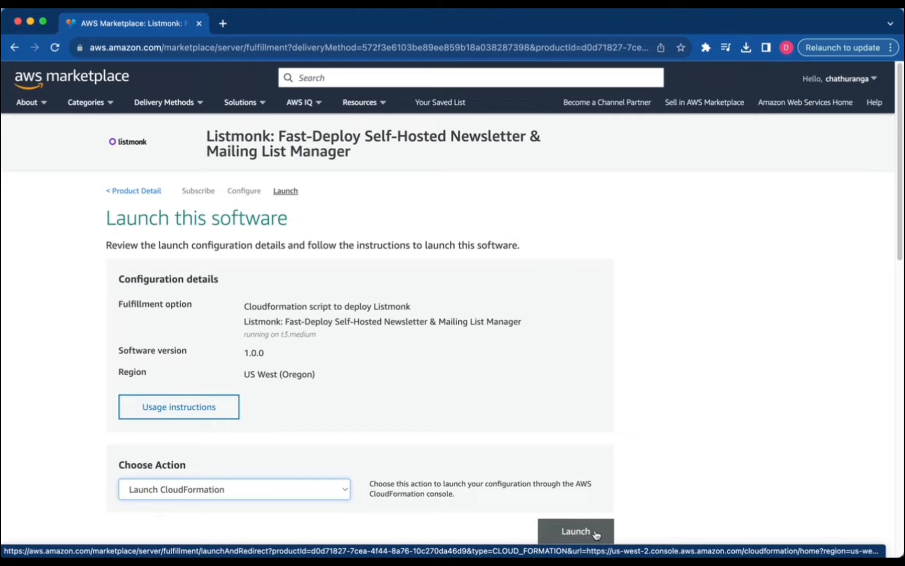
left_click(579, 530)
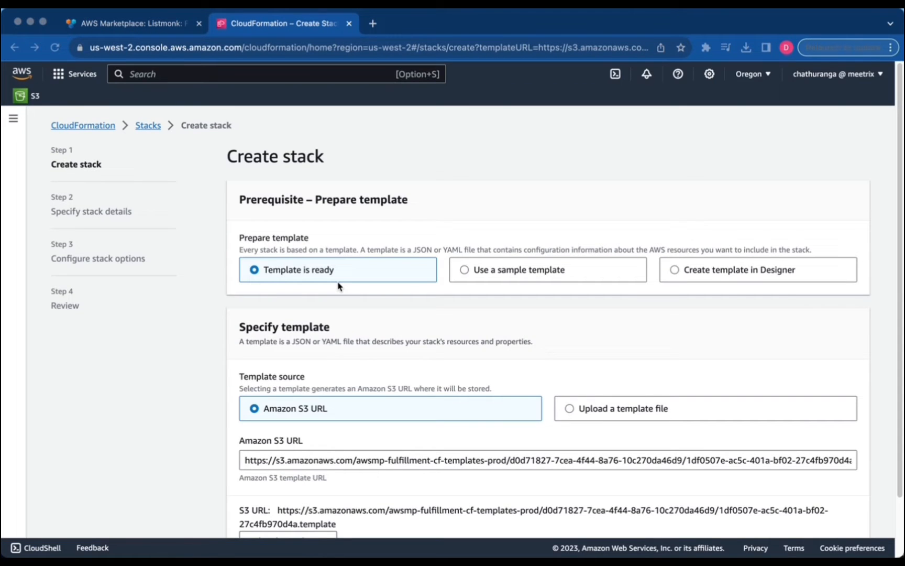
- Keep the prefilled Listmonk Amazon S3 template URL and proceed to stack details
scroll("down", 3)
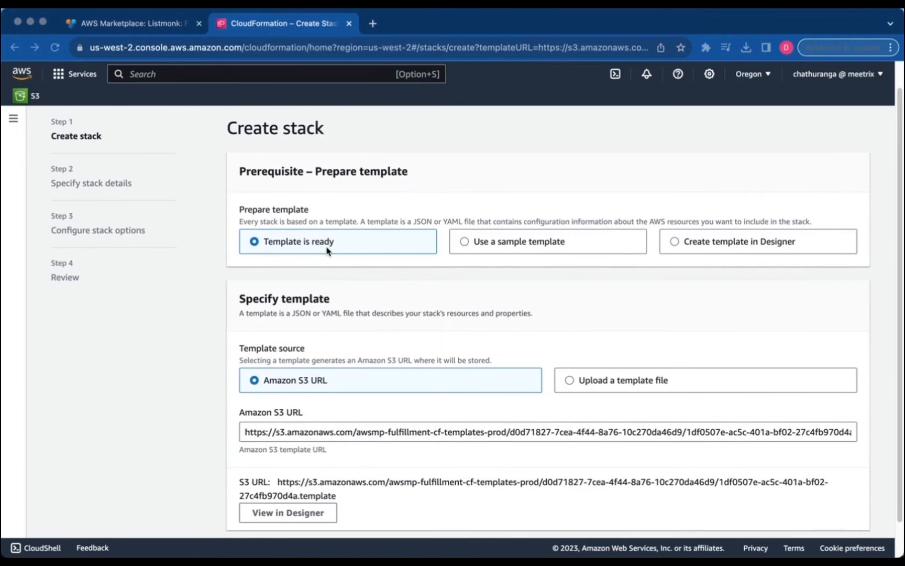
scroll("down", 3)
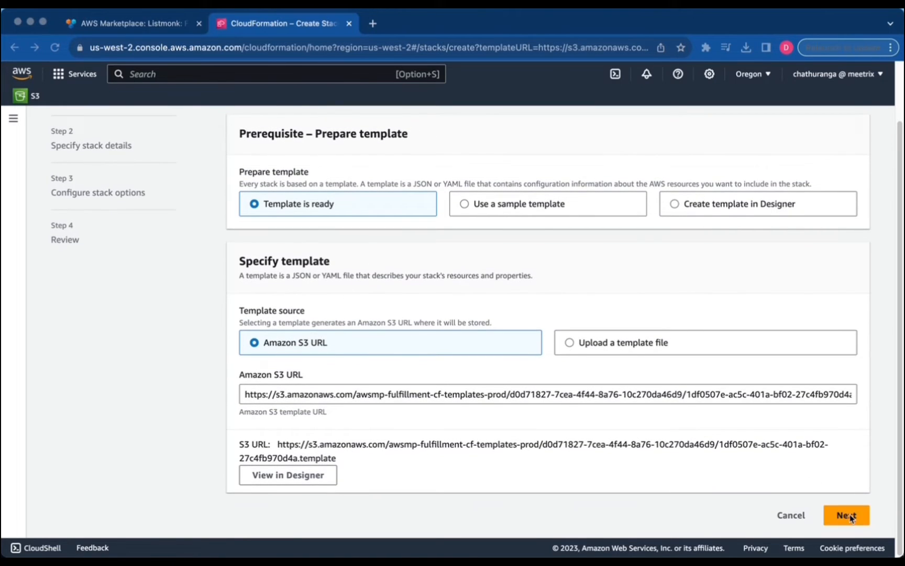
left_click(847, 514)
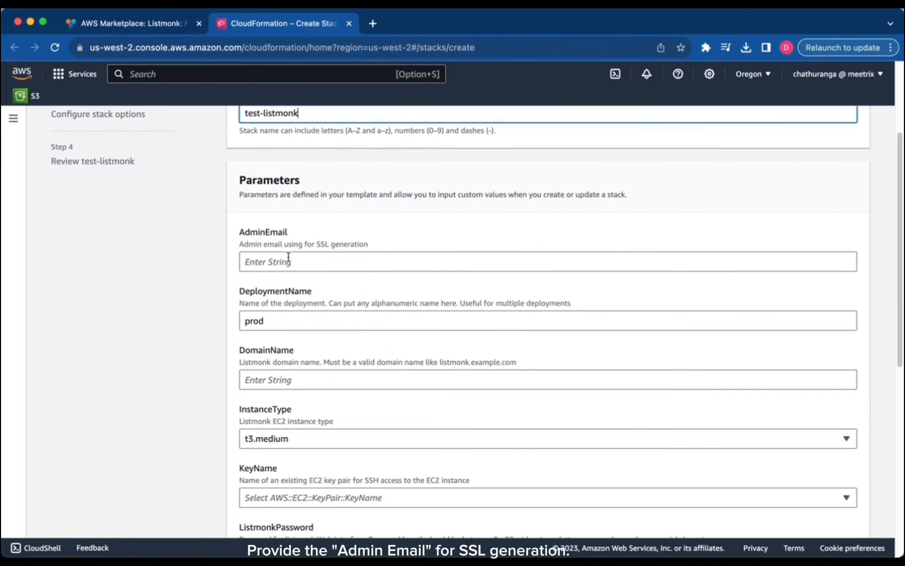
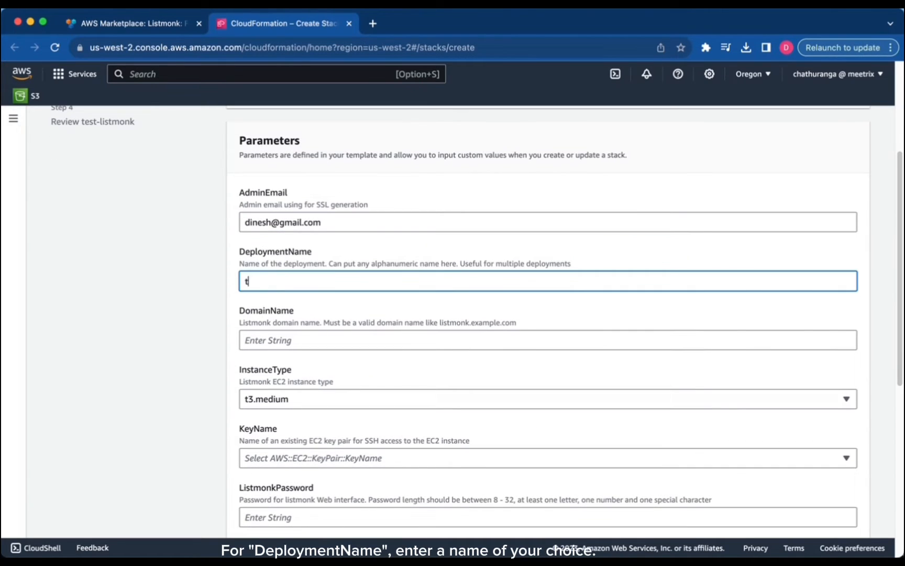
- Enter the admin email, deployment name test, and domain test.listmonk.meetrix.io
type("est")
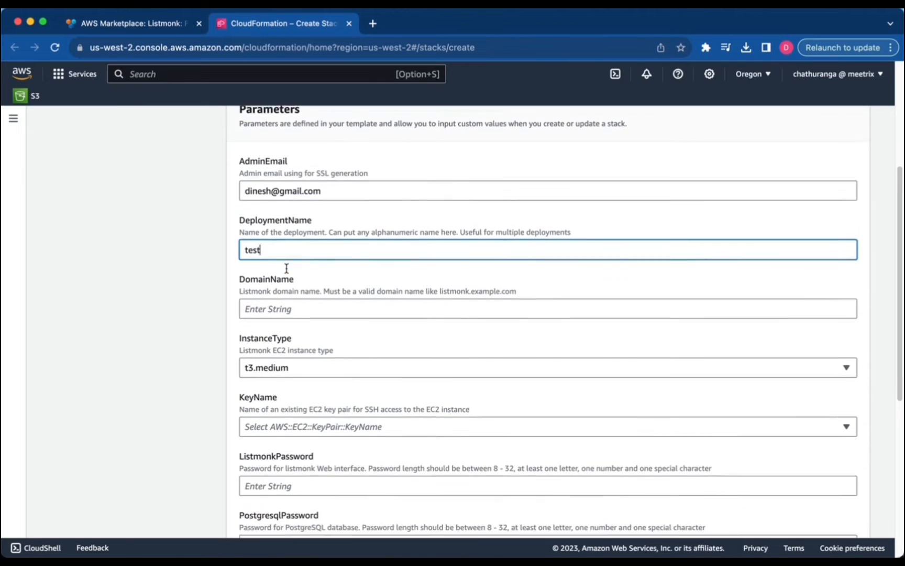
scroll("down", 3)
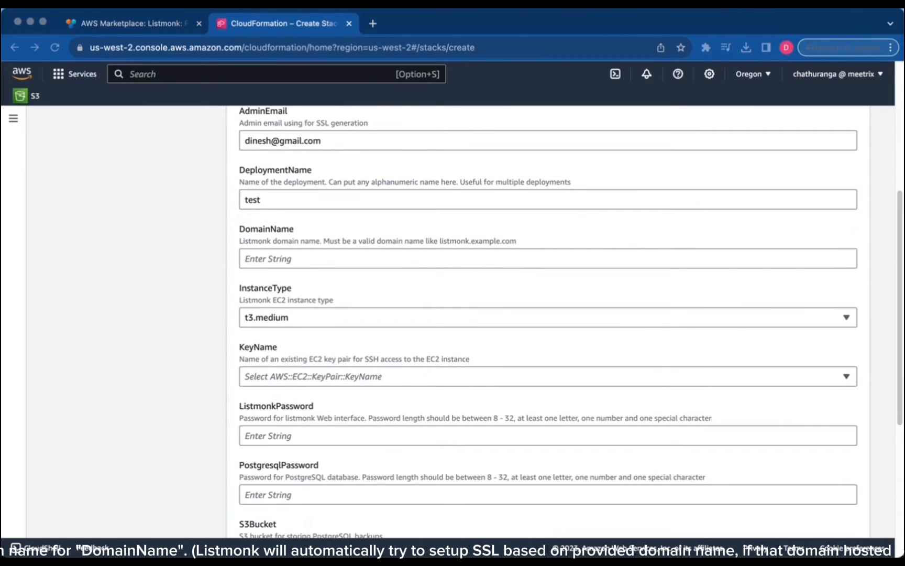
mouse_move(333, 376)
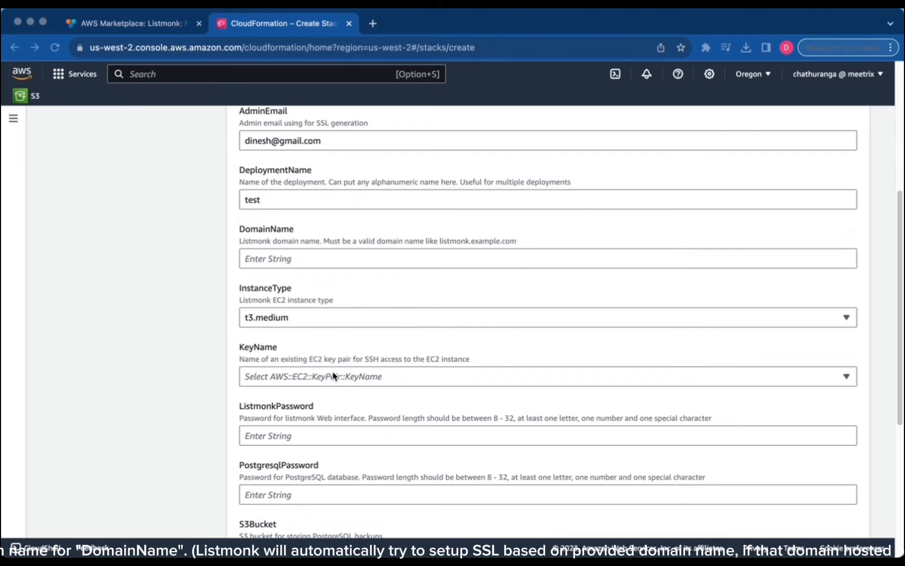
left_click(546, 255)
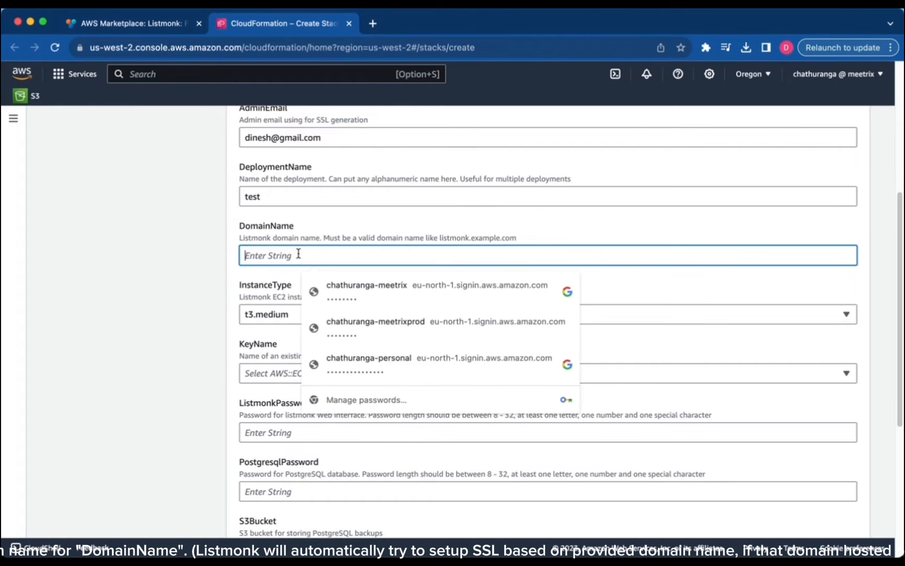
type("test.listmonk.meetrix.io")
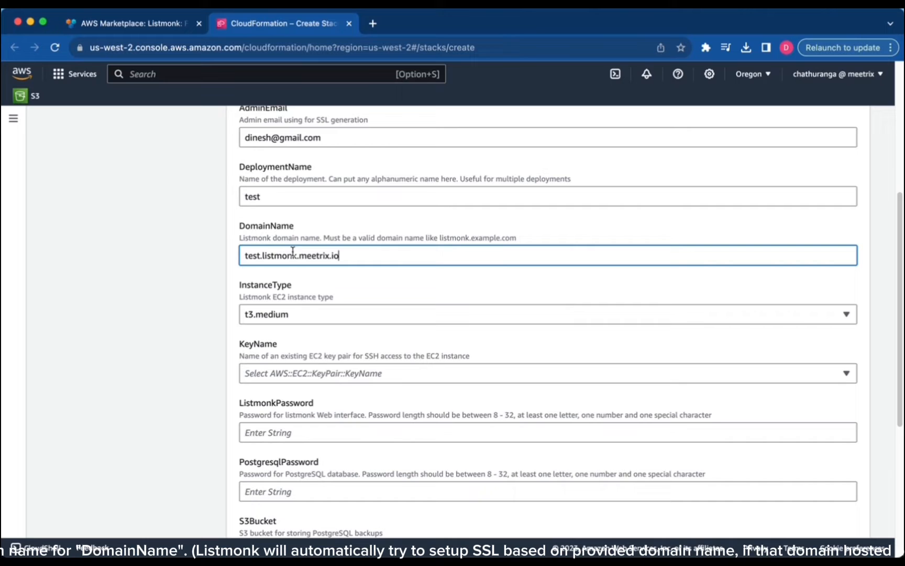
scroll("down", 3)
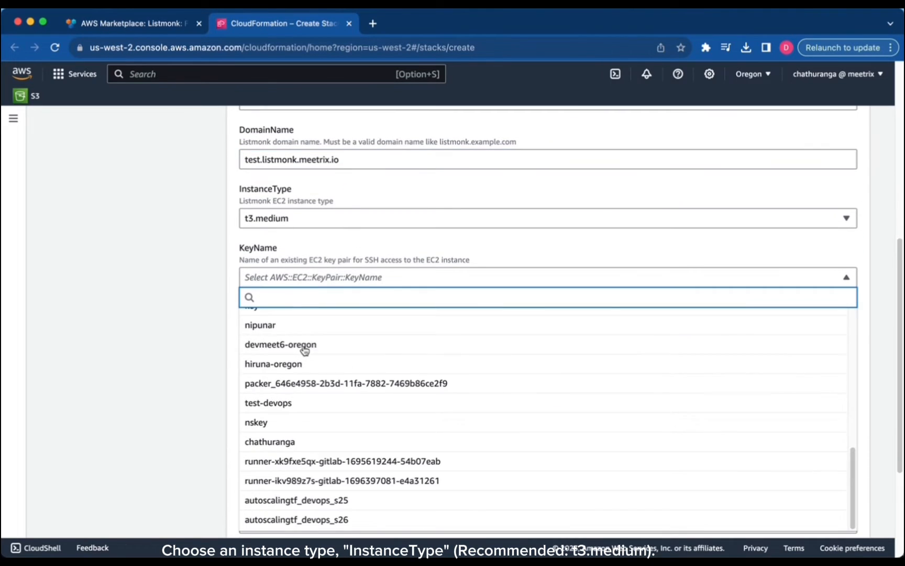
- Choose key pair chathuranga and enter the Listmonk and PostgreSQL passwords
left_click(269, 441)
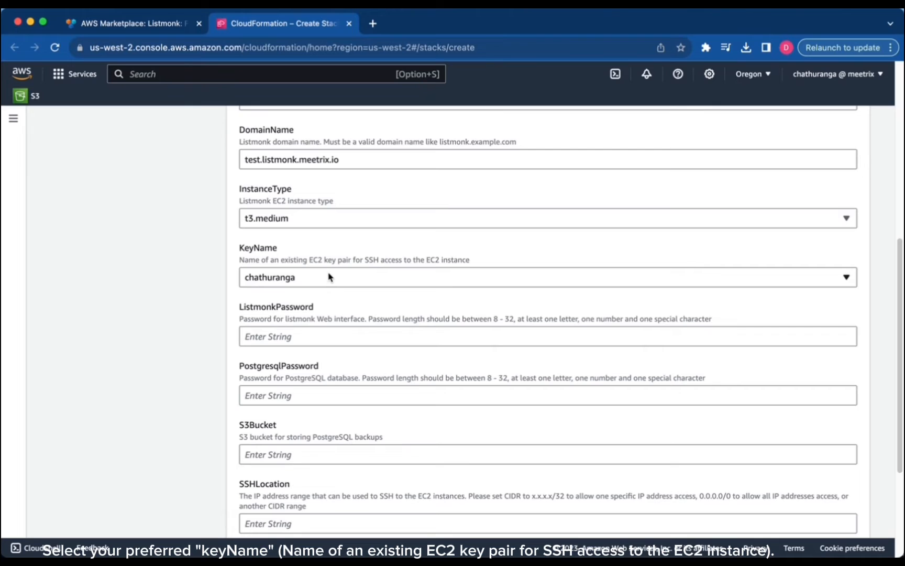
scroll("down", 3)
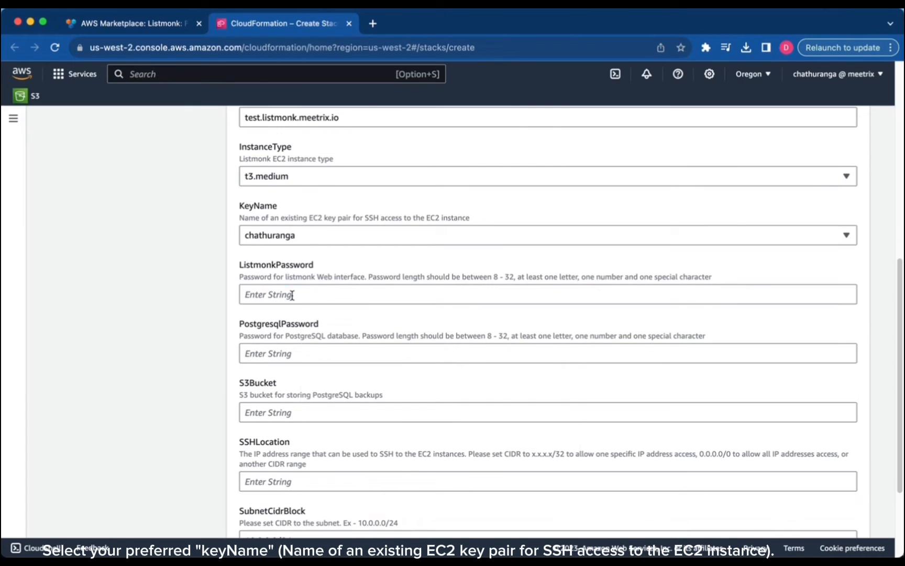
left_click(546, 308)
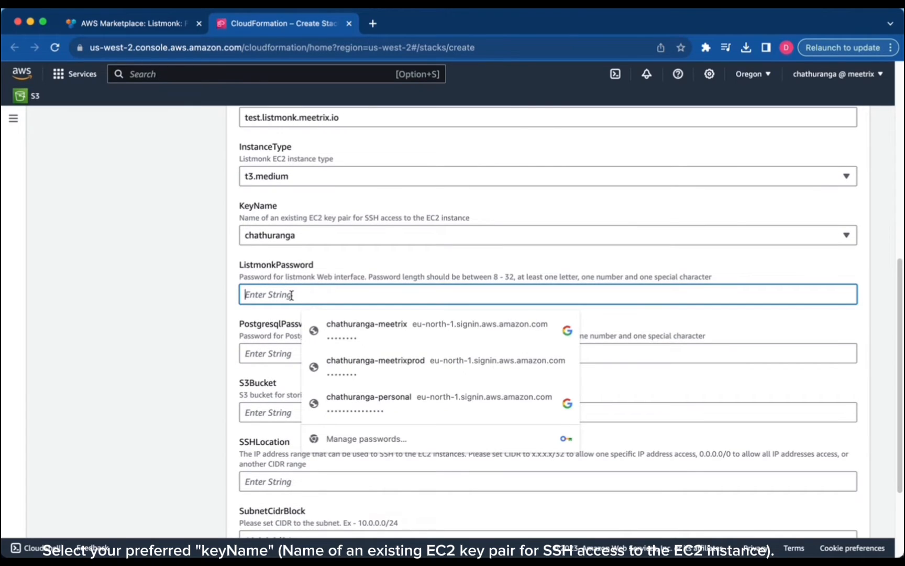
type("••••")
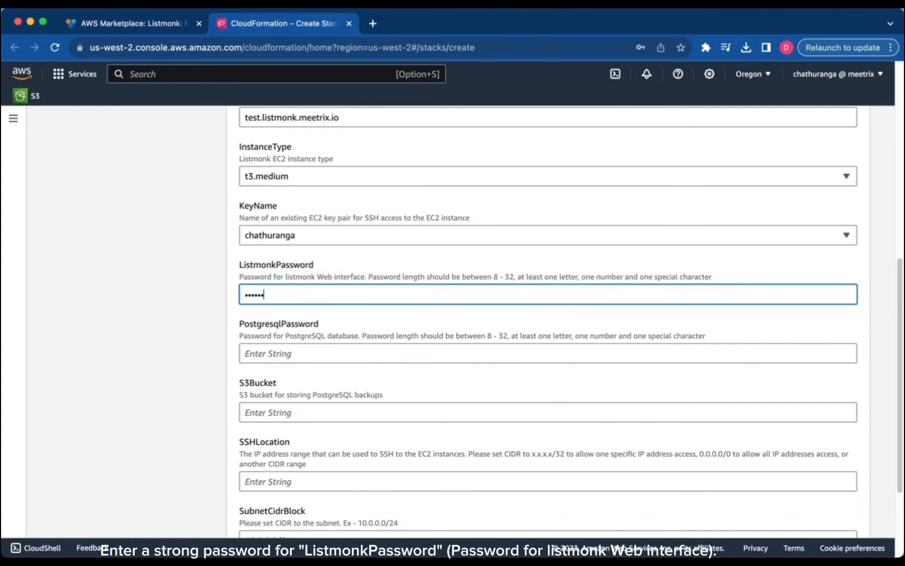
type("••")
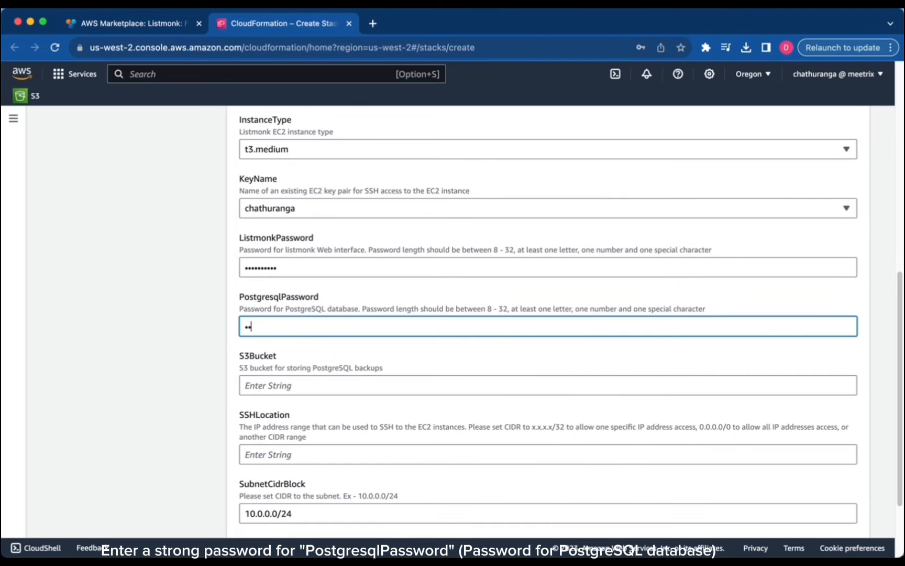
type("password")
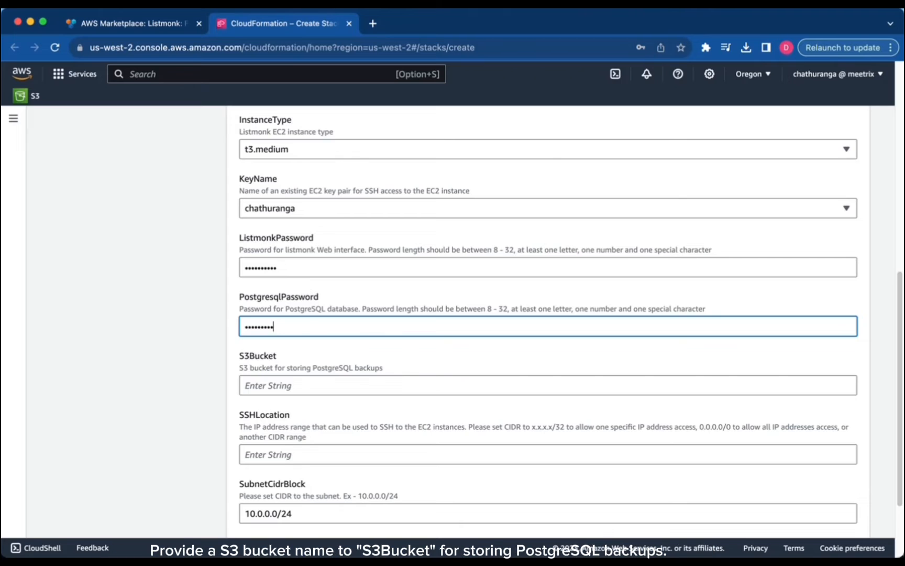
- Set S3 bucket awsbuckettest93 and SSH location 0.0.0.0/0, and continue
type("awsbuckettest93")
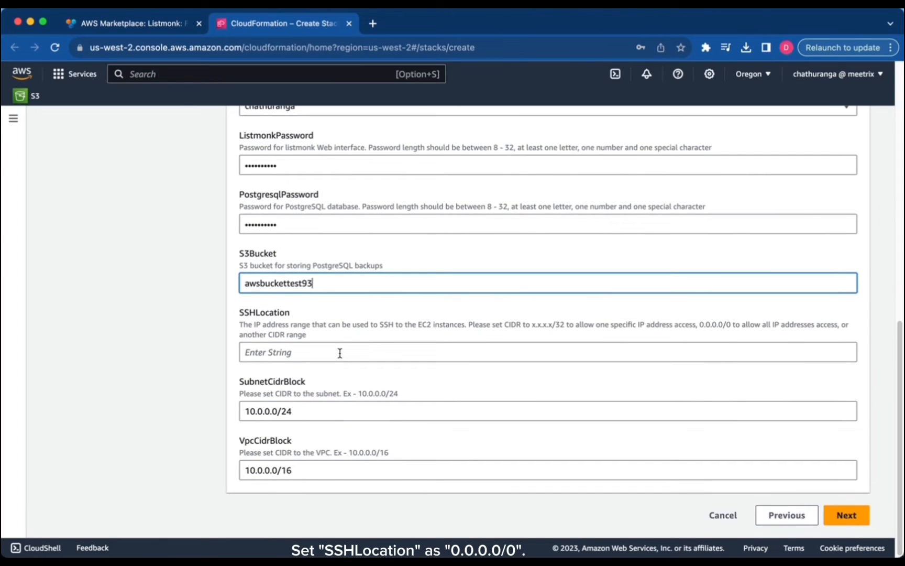
type("0.0.0.0/0")
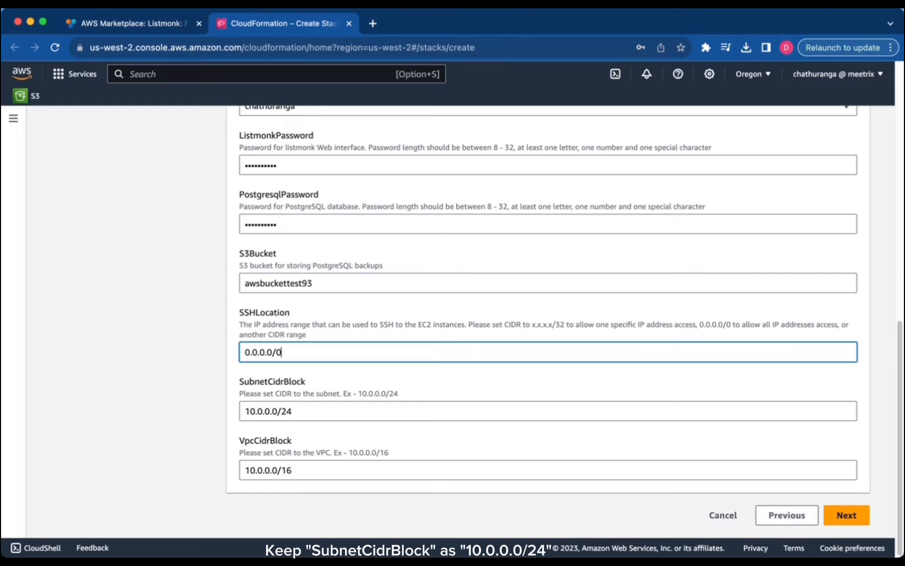
mouse_move(292, 462)
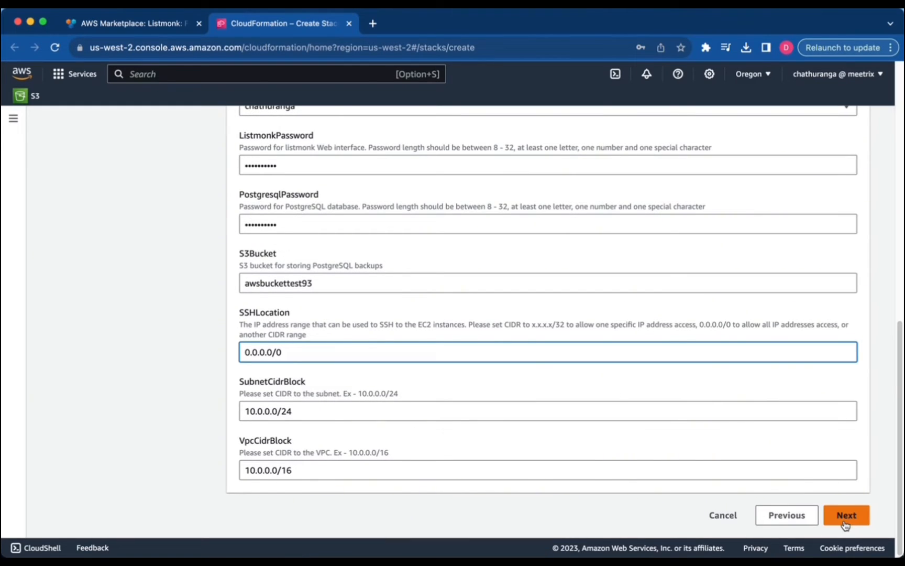
left_click(845, 515)
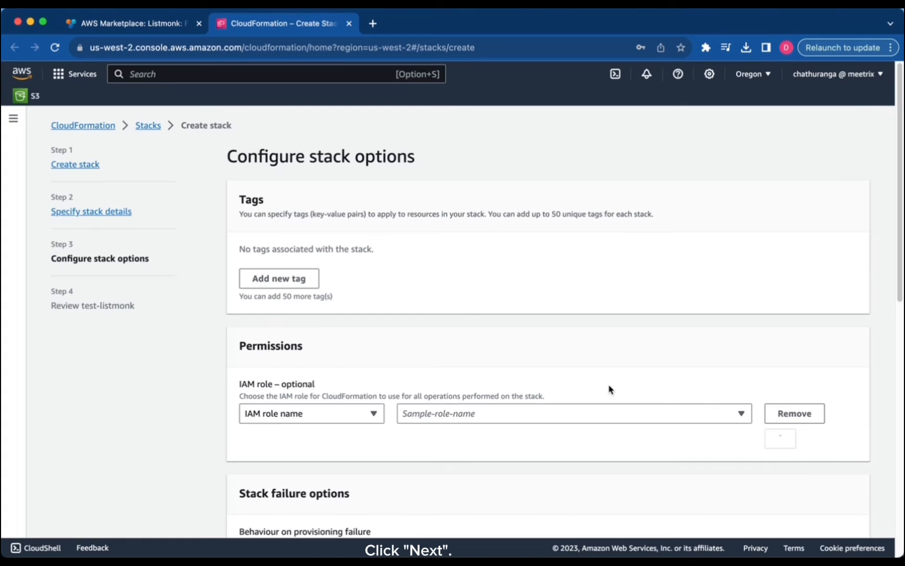
- Keep rollback of all stack resources on failure and proceed to the review page
scroll("down", 3)
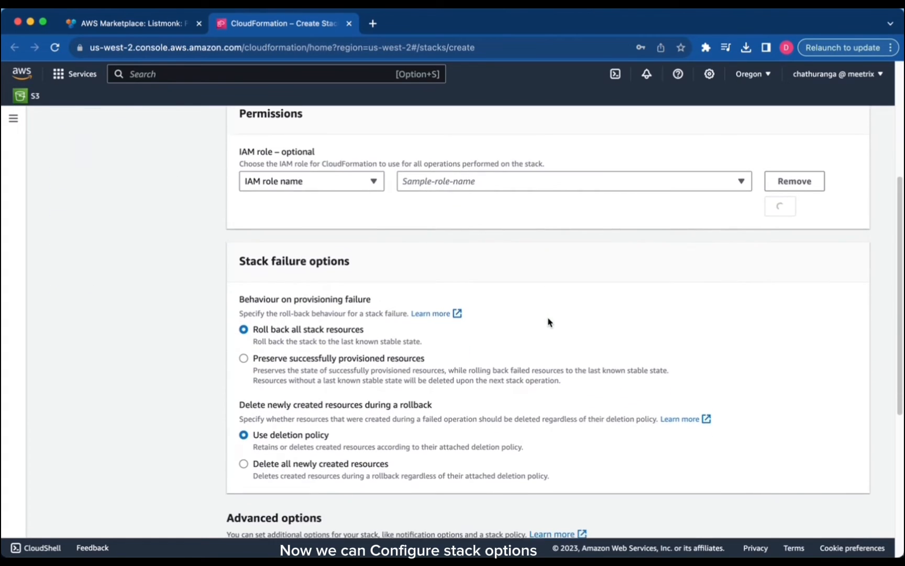
scroll("down", 3)
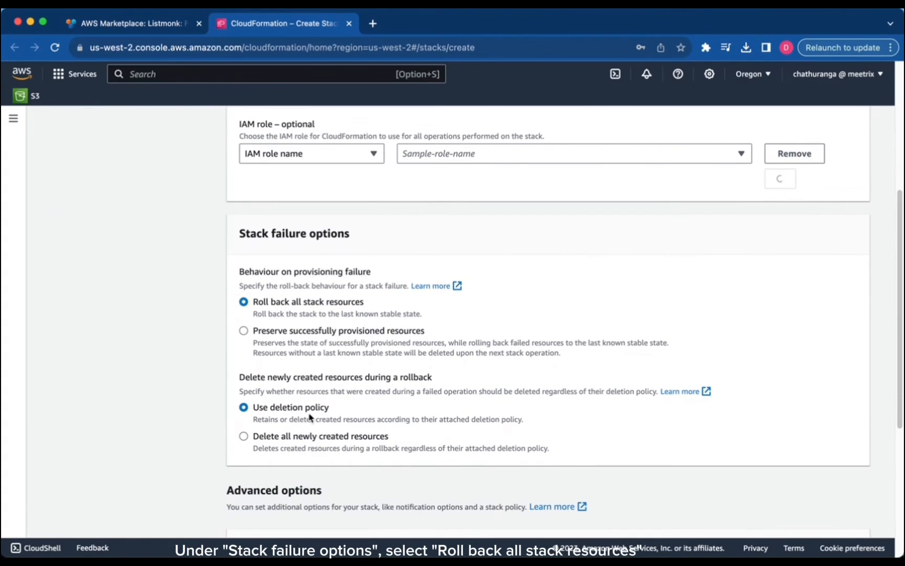
scroll("down", 3)
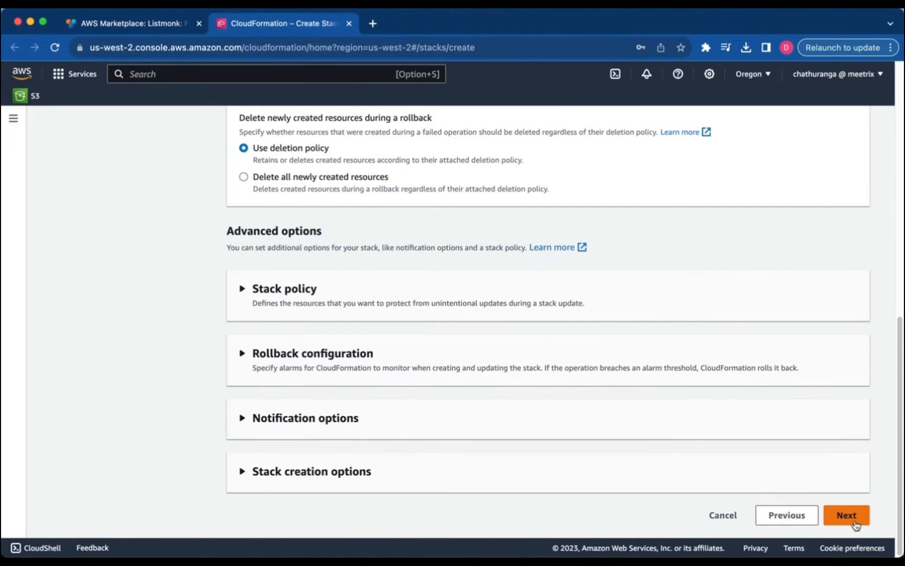
left_click(848, 515)
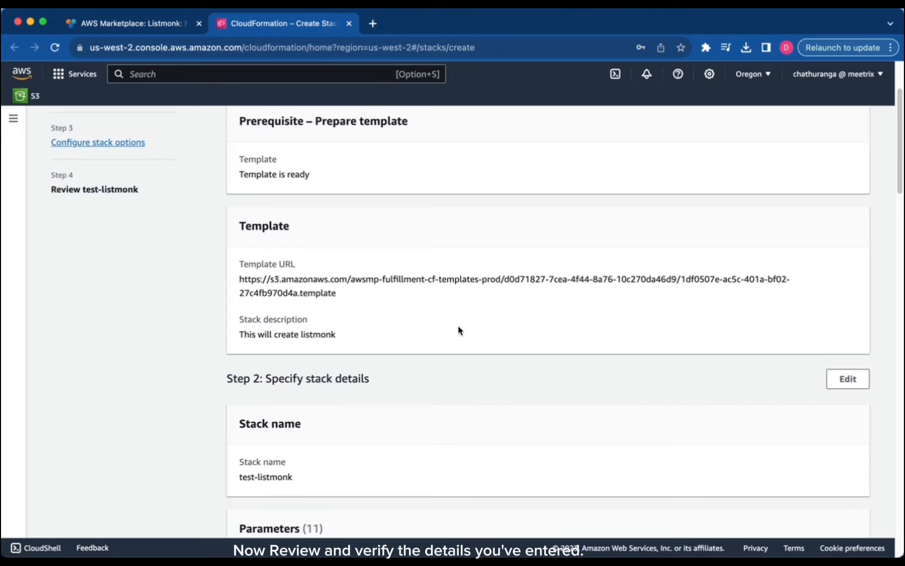
- Review test-listmonk, acknowledge IAM resource creation, and submit the stack
scroll("down", 3)
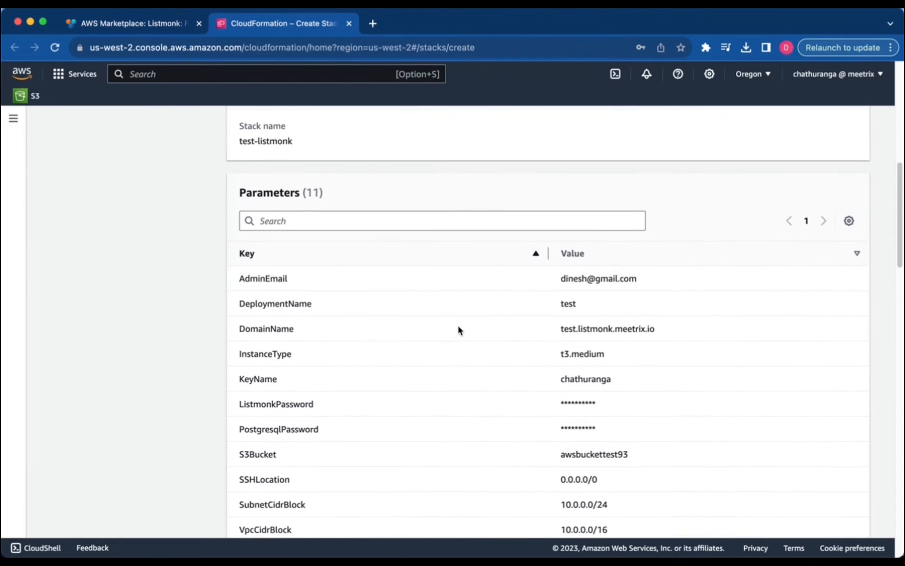
scroll("down", 3)
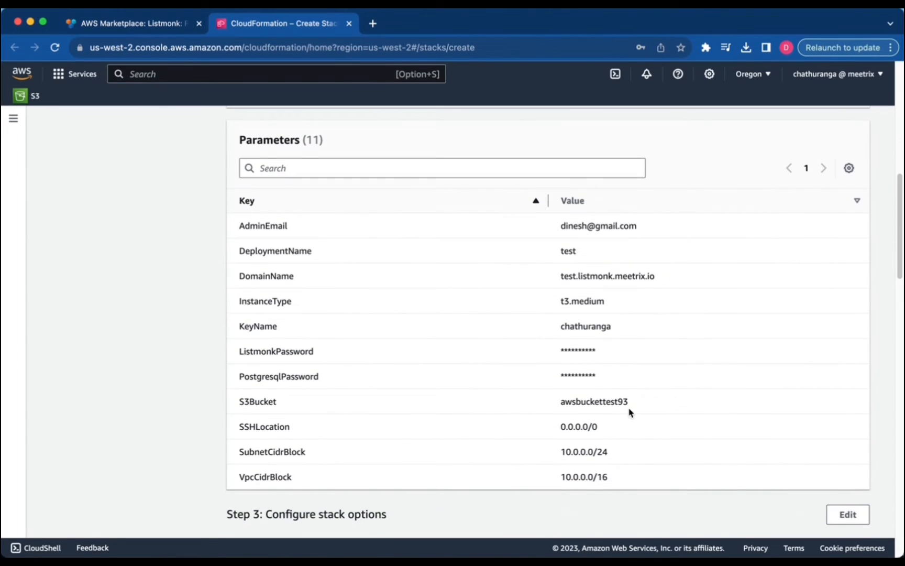
scroll("down", 3)
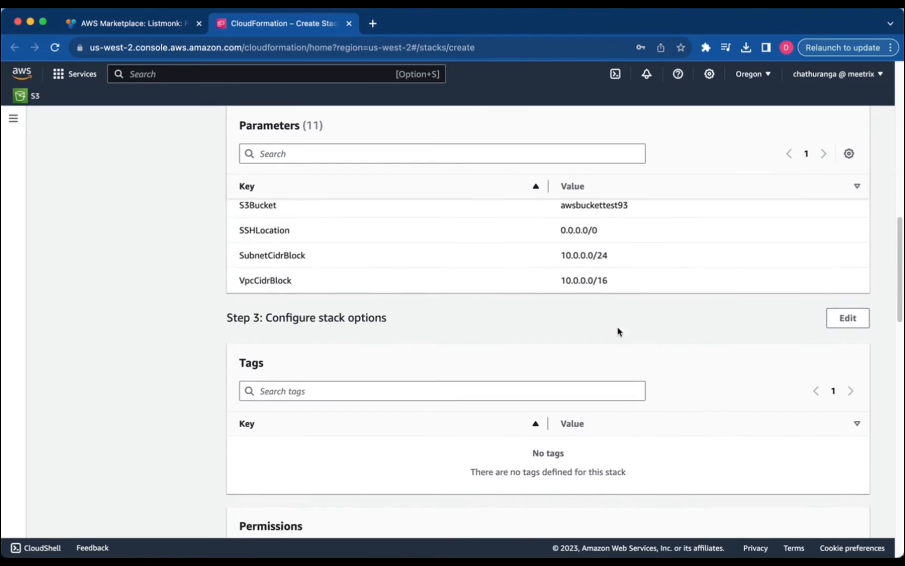
scroll("down", 3)
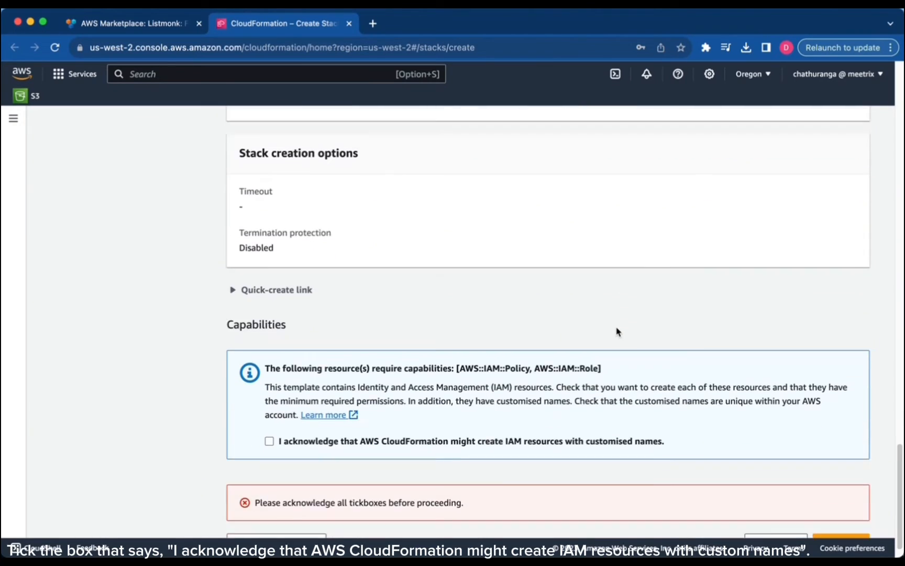
scroll("down", 3)
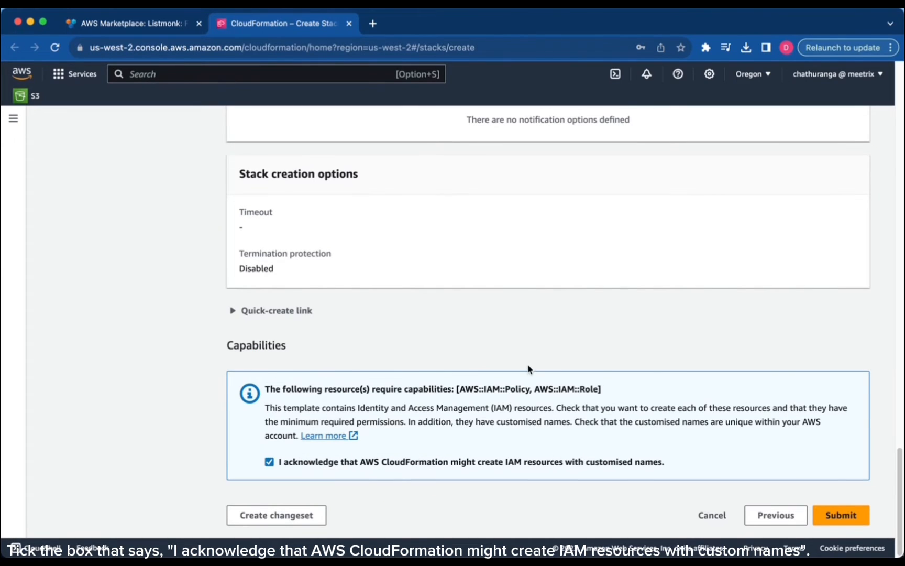
left_click(840, 514)
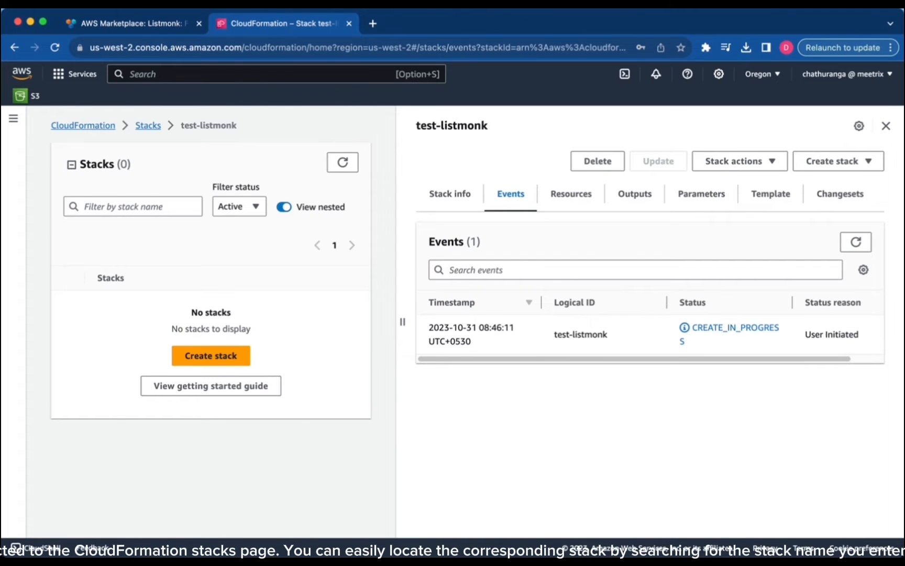
- Filter stacks to test-listmonk, refresh until CREATE_COMPLETE, and show its outputs
left_click(342, 162)
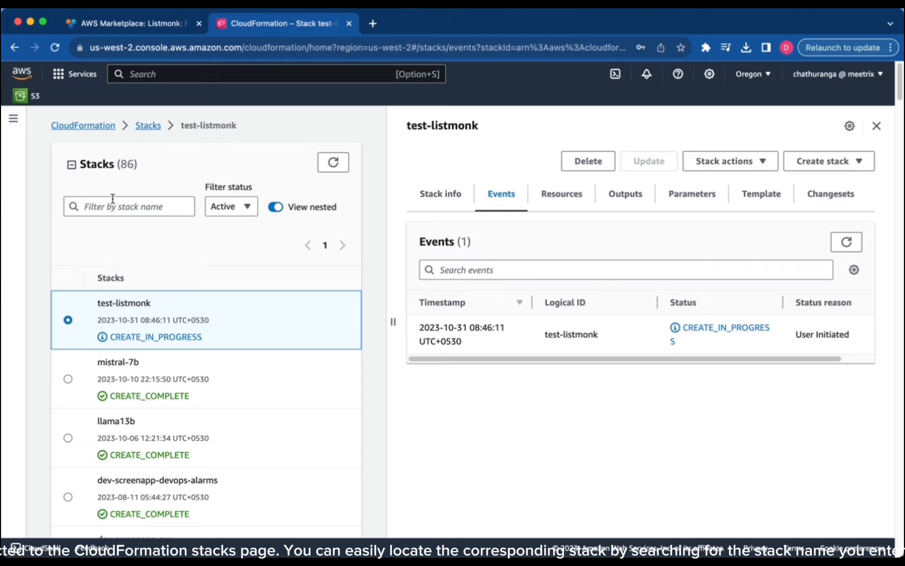
type("test-listmonk")
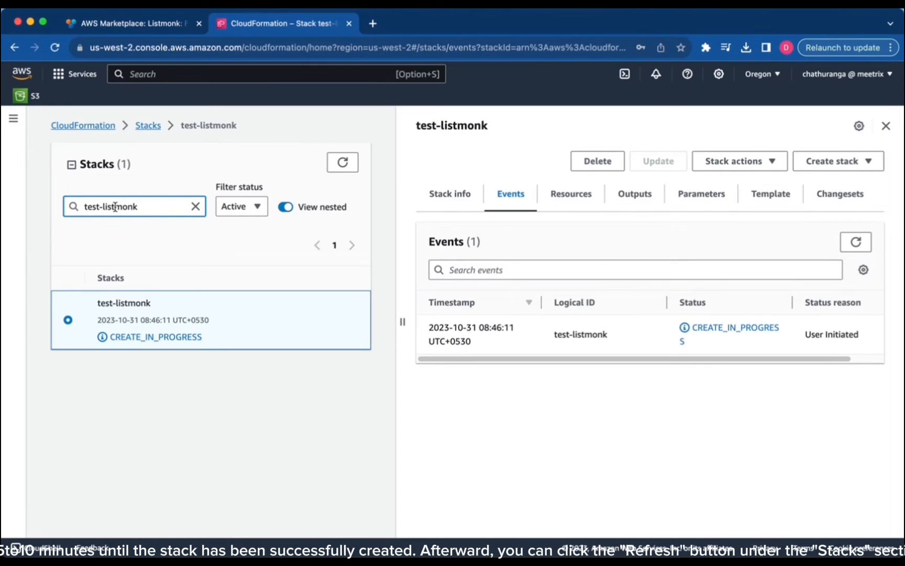
left_click(855, 242)
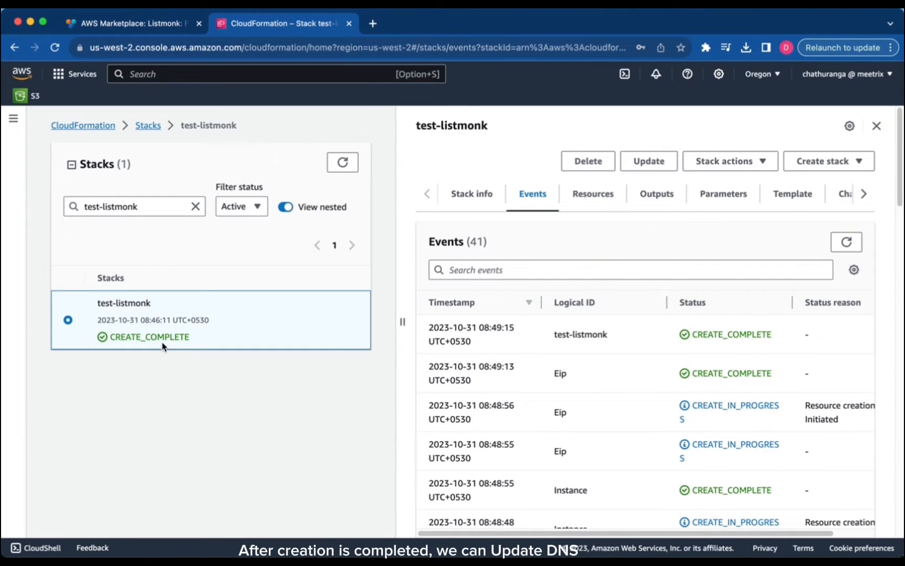
mouse_move(621, 307)
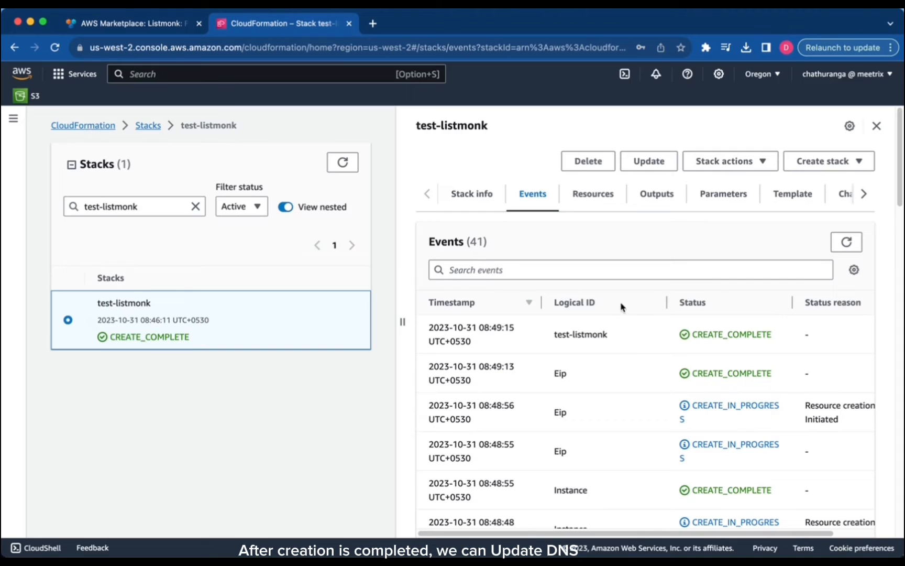
left_click(656, 193)
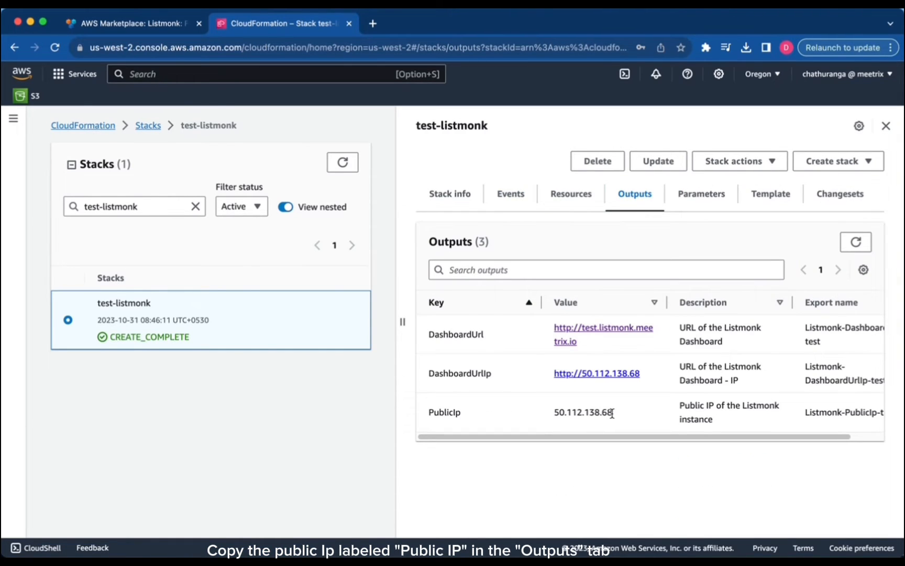
- Copy the stack's public IP 50.112.138.68 and search the console for 'route'
double_click(583, 412)
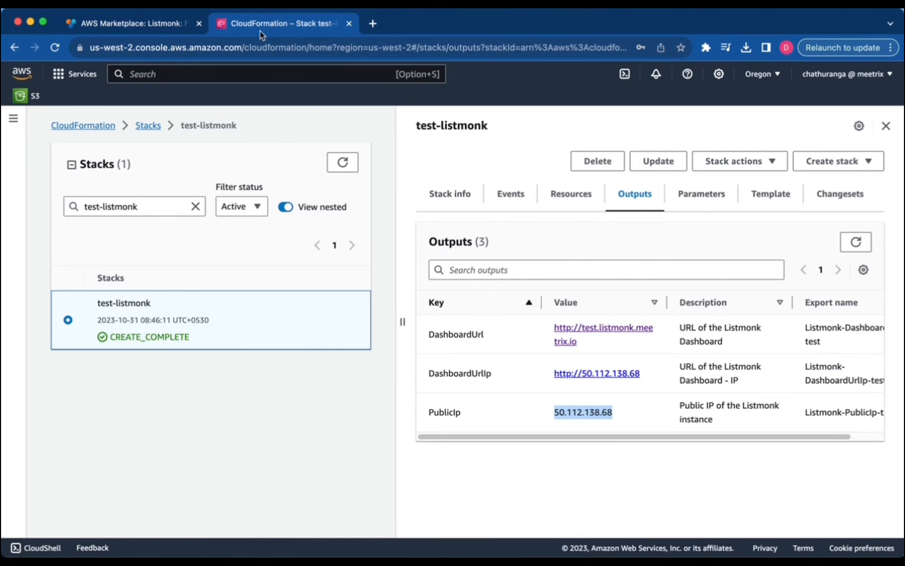
type("route")
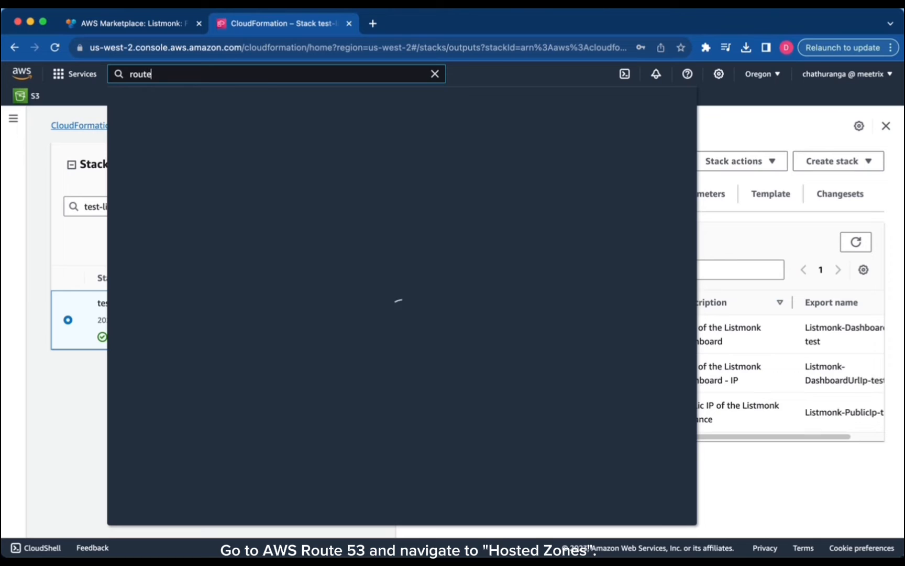
- Open Route 53's meetrix.io hosted zone and select the test.listmonk.meetrix.io A record
type("53")
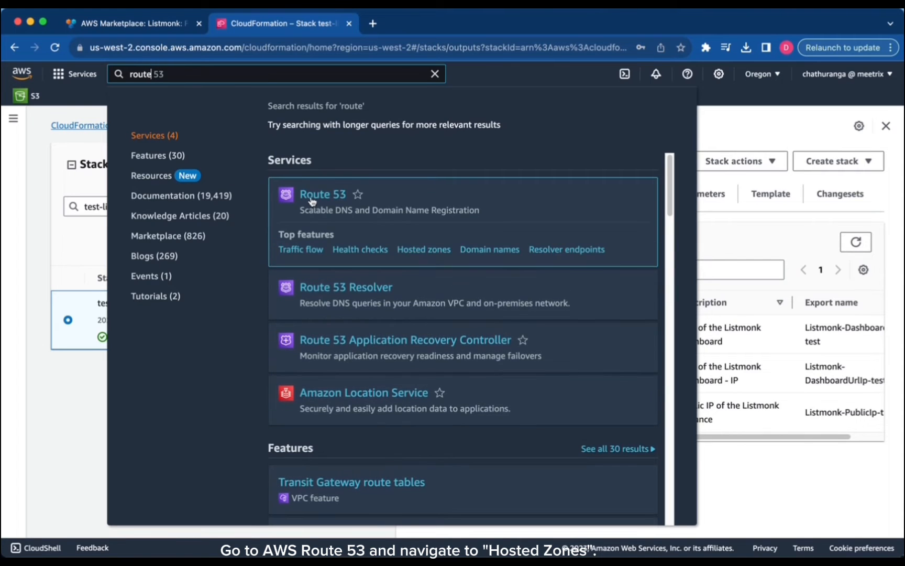
left_click(323, 194)
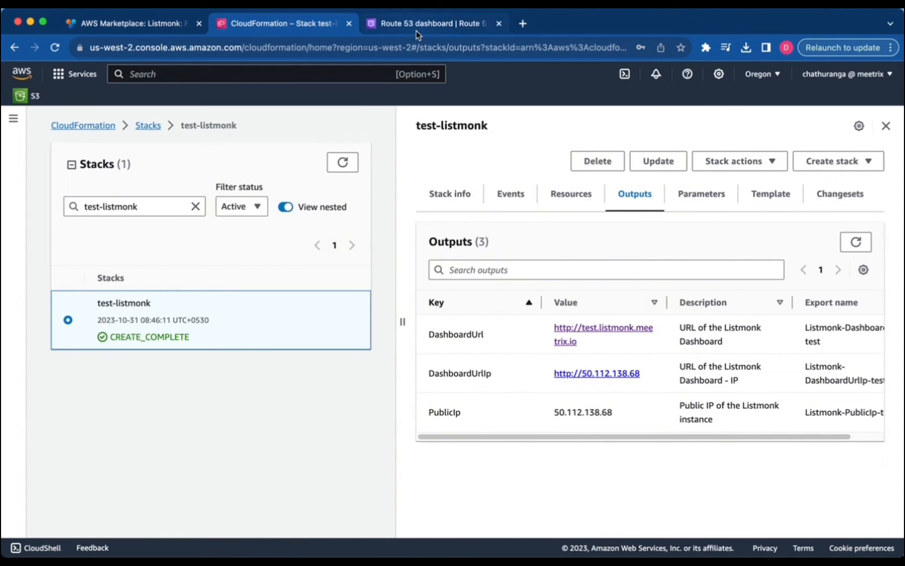
left_click(435, 23)
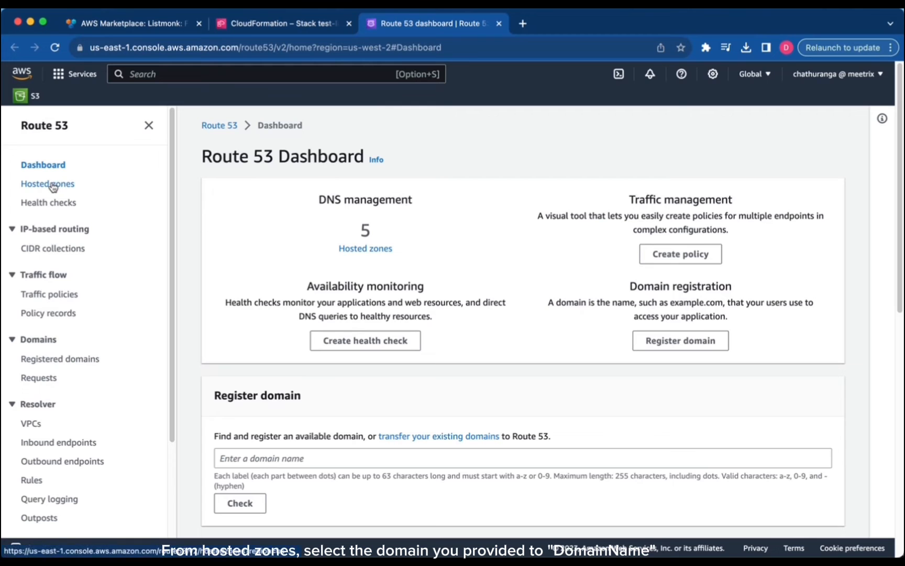
left_click(47, 184)
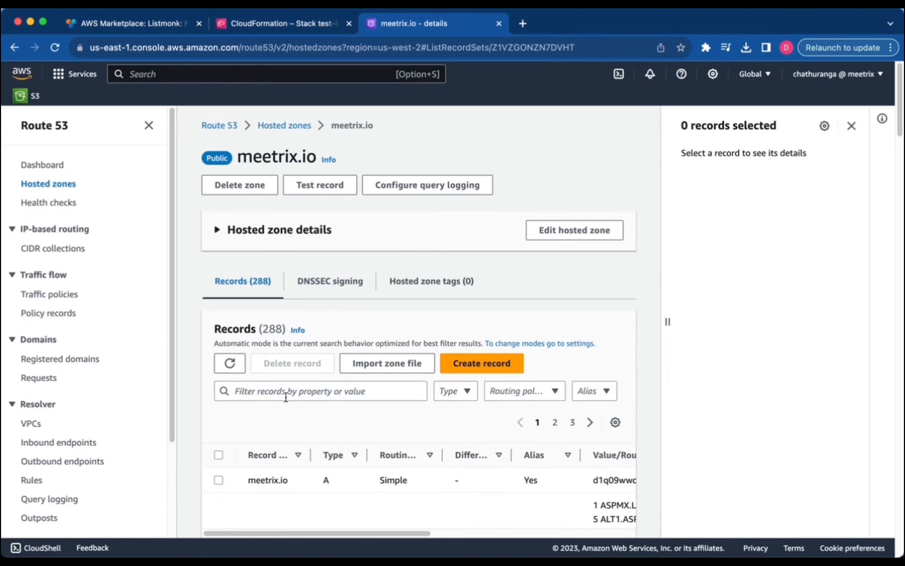
type("test.listmonk")
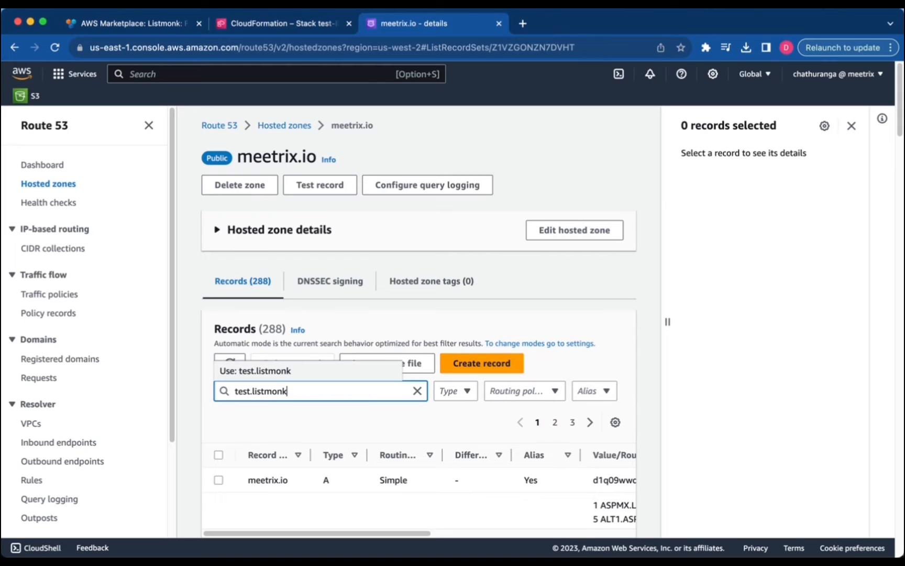
key("Enter")
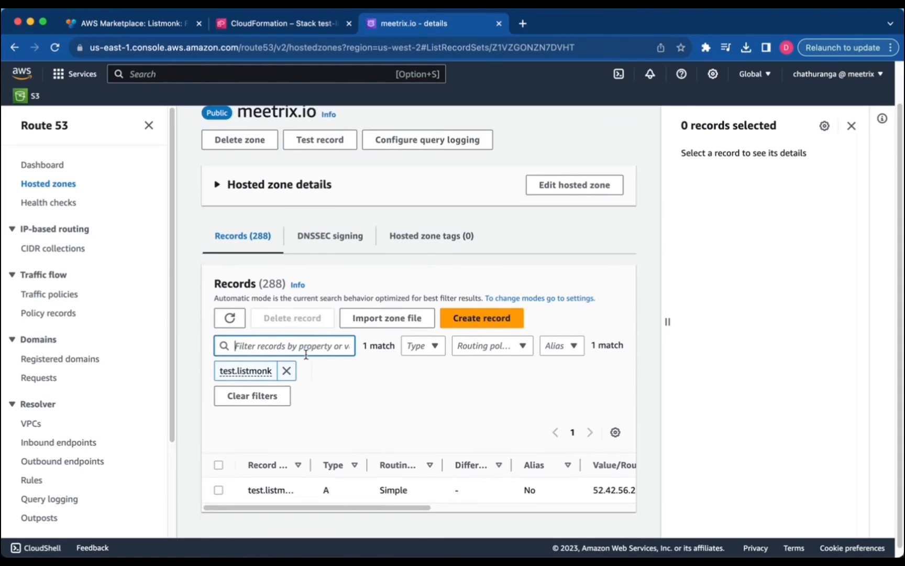
left_click(218, 482)
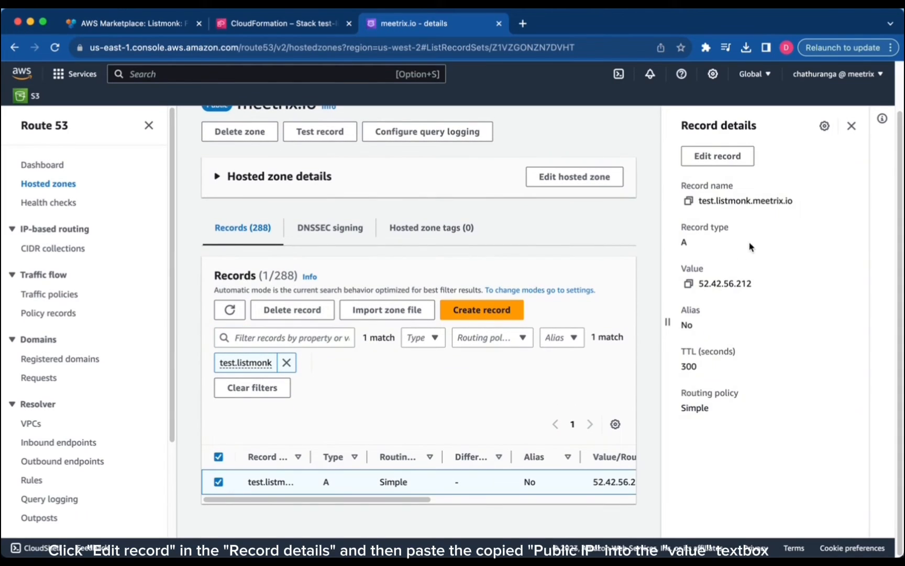
- Paste the copied public IP as the test.listmonk A record's value
double_click(744, 201)
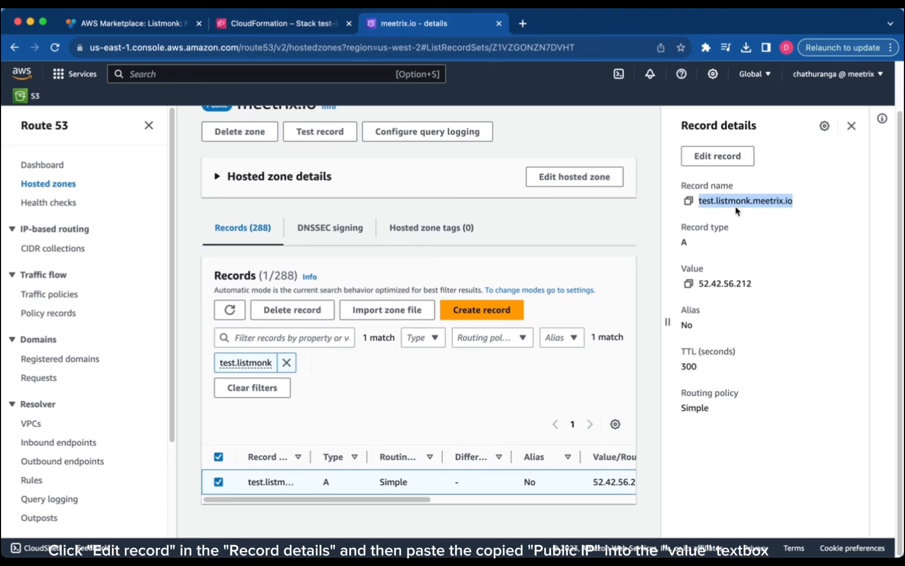
left_click(717, 156)
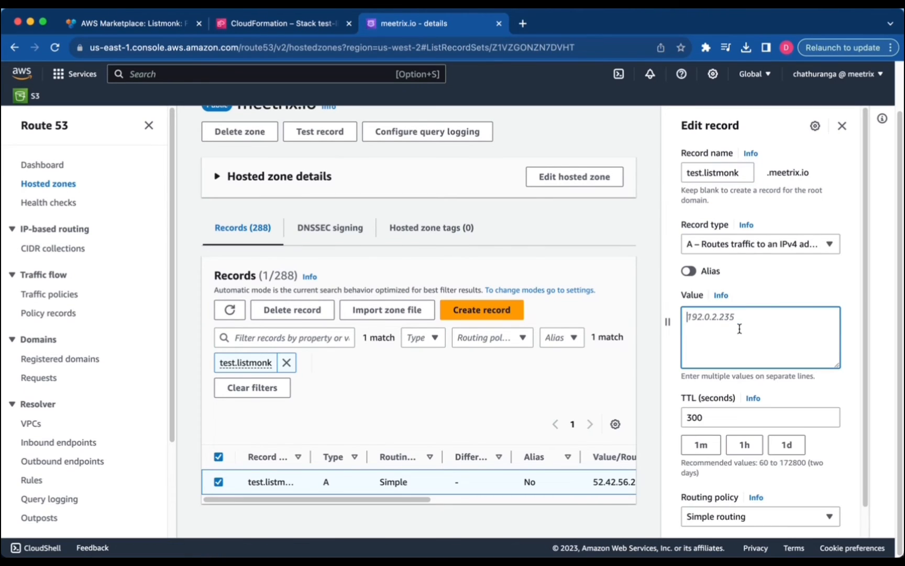
right_click(738, 331)
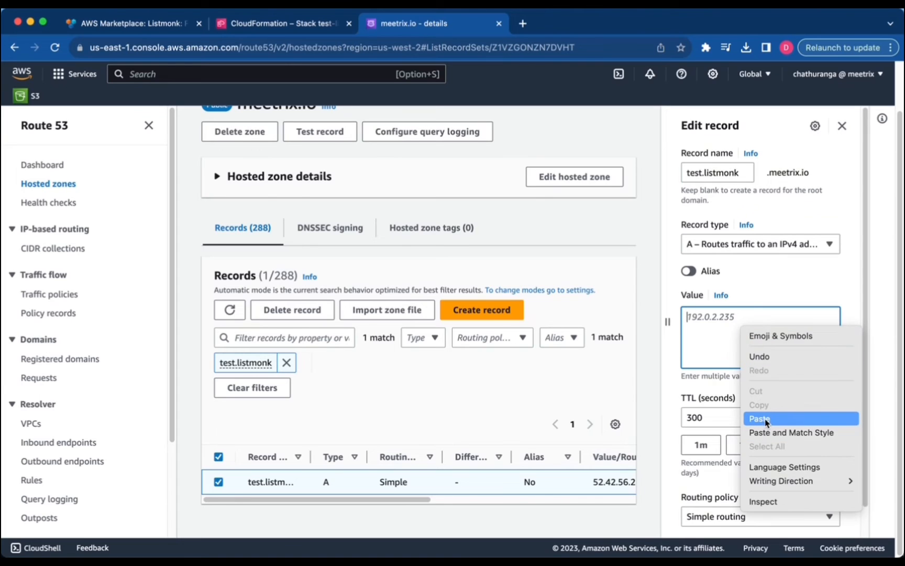
left_click(759, 417)
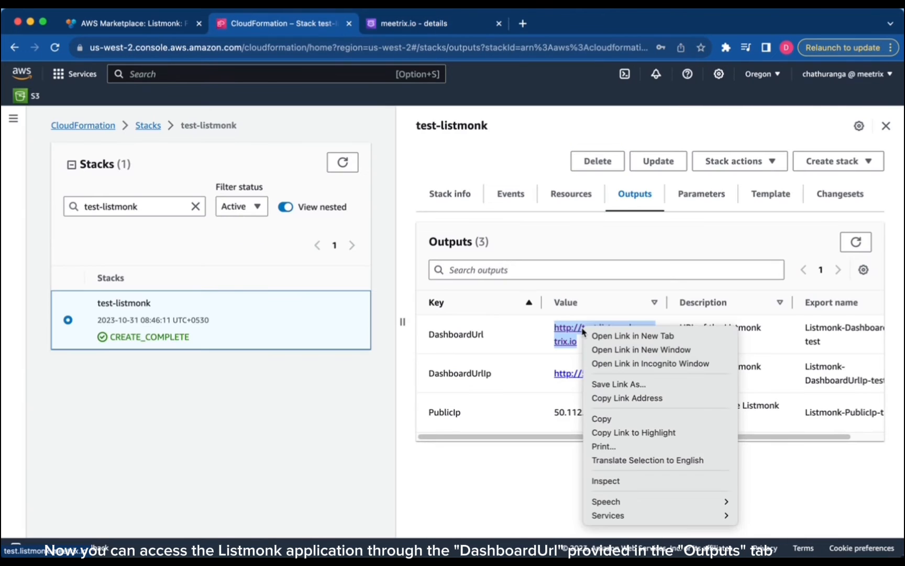
- Open the DashboardUrl output in a new tab and begin logging in to Listmonk
left_click(632, 336)
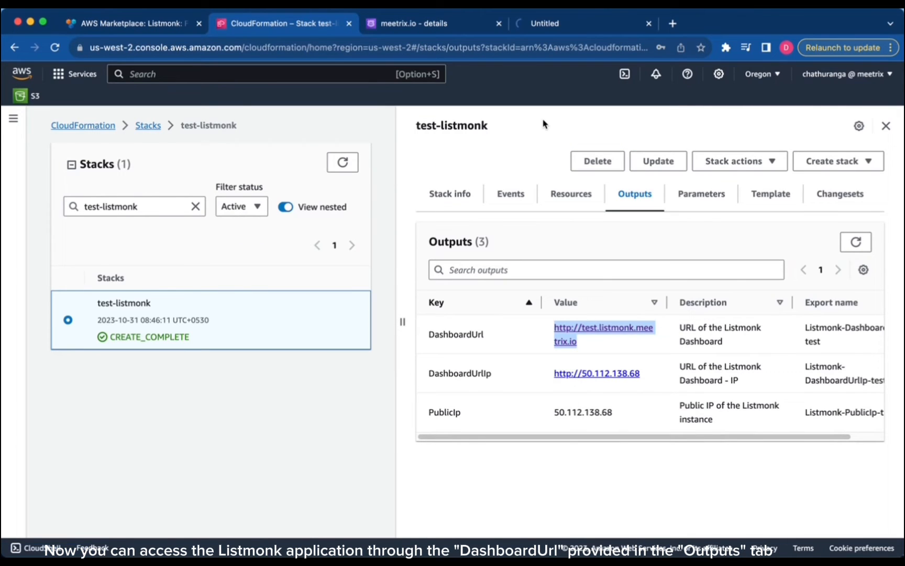
left_click(603, 327)
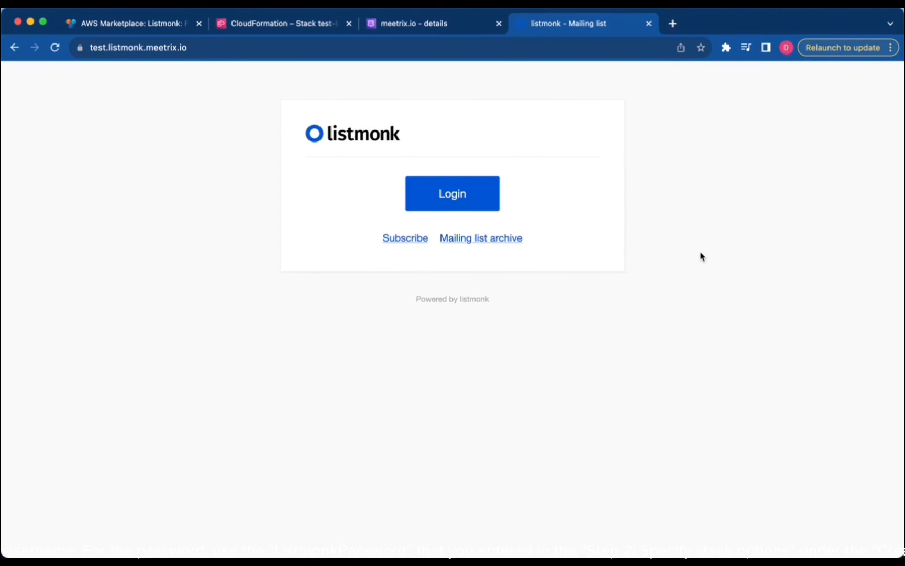
left_click(452, 192)
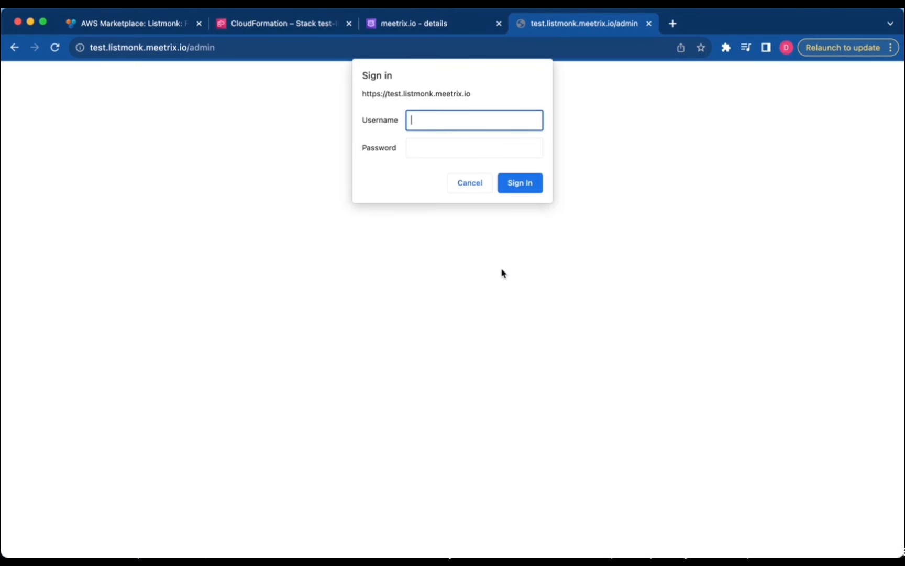
mouse_move(417, 119)
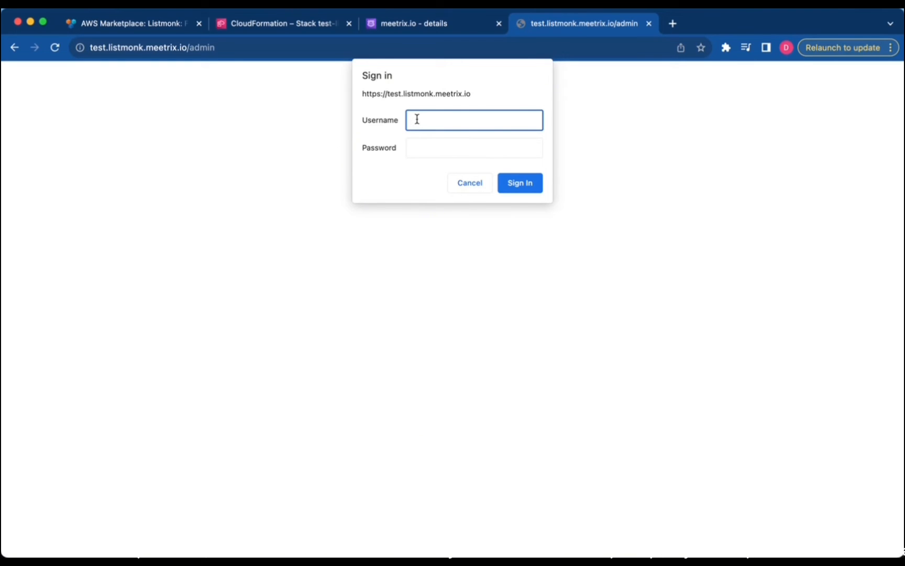
- Sign in to Listmonk as user 'listmonk' with its password
type("listmonk")
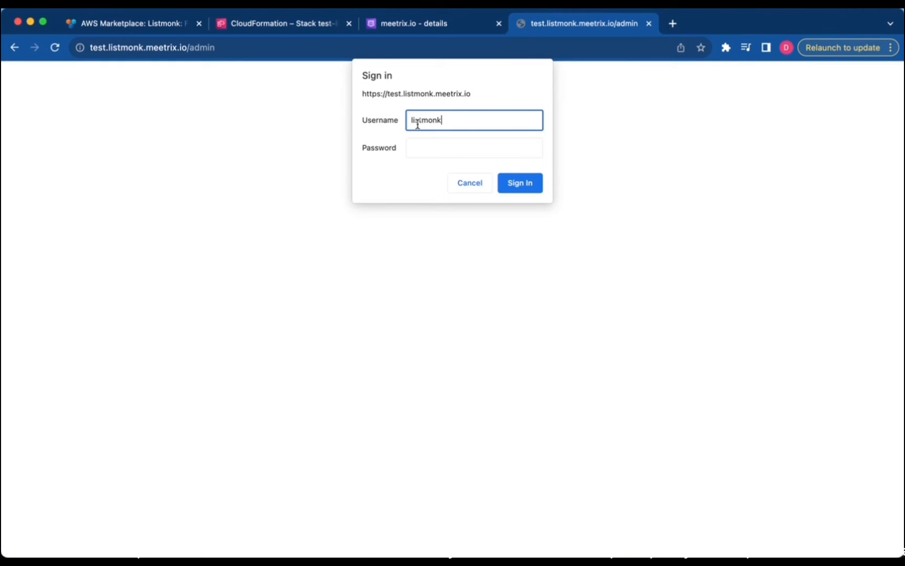
left_click(474, 147)
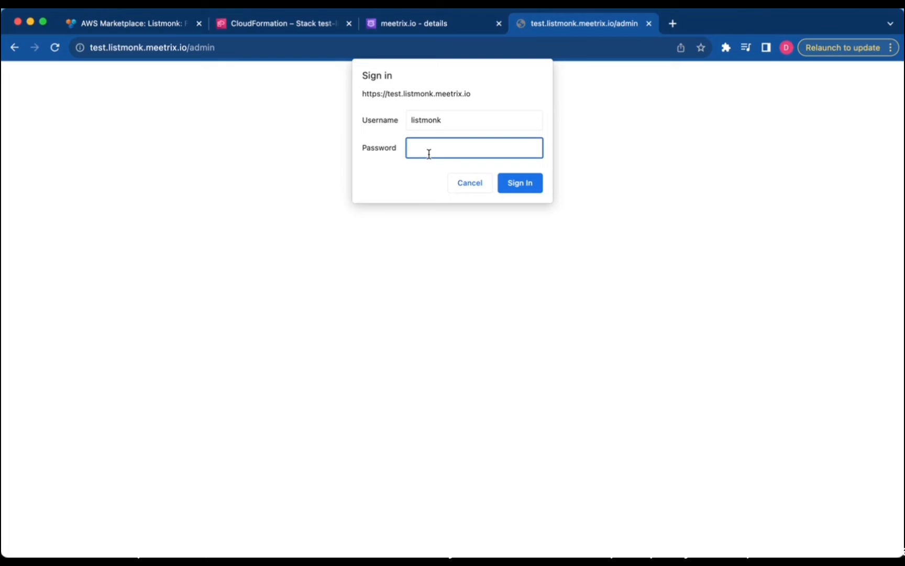
type("••••")
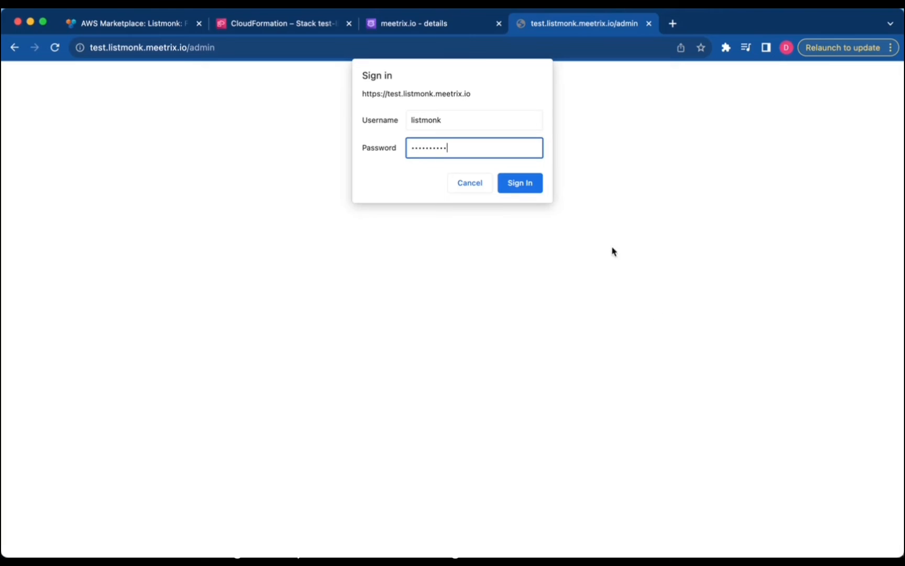
left_click(520, 183)
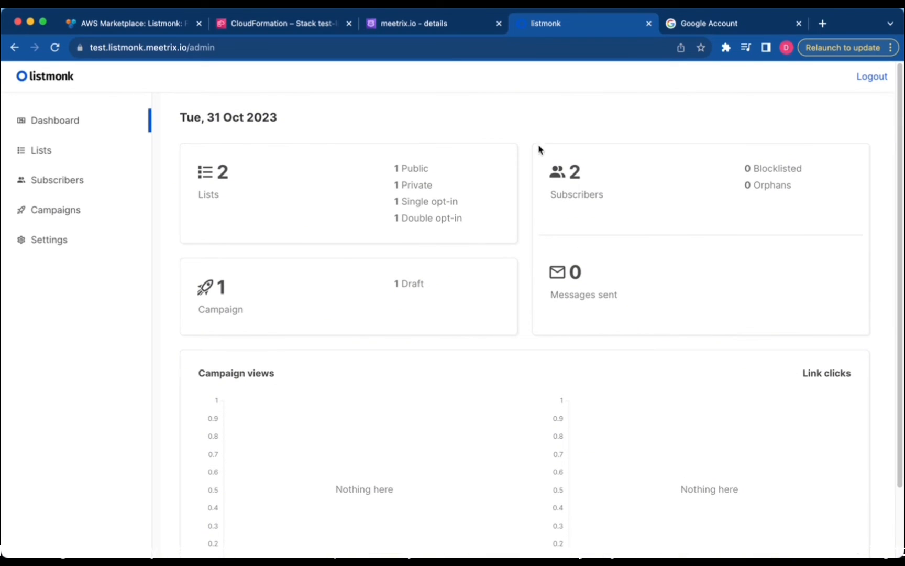
- In Google Account Security, search for 'app password' and open App passwords
left_click(723, 23)
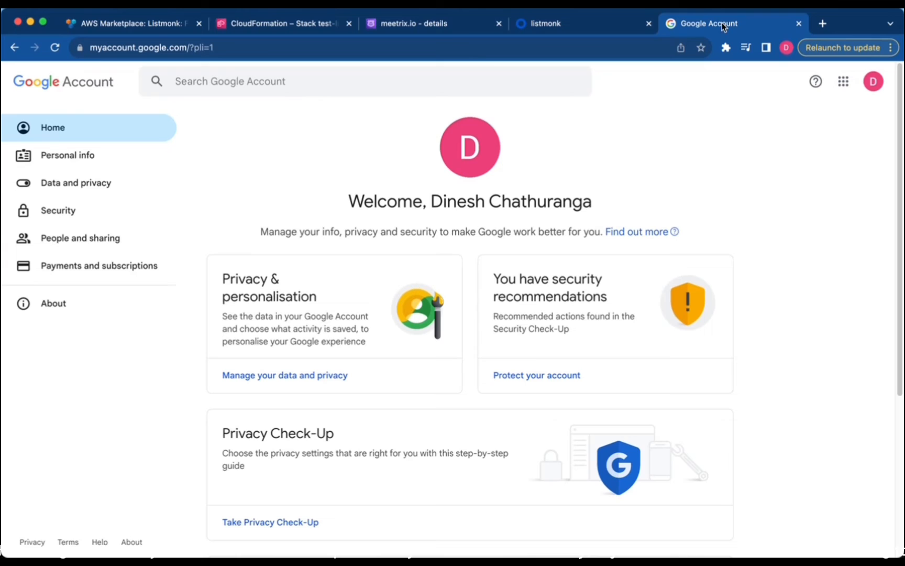
left_click(58, 210)
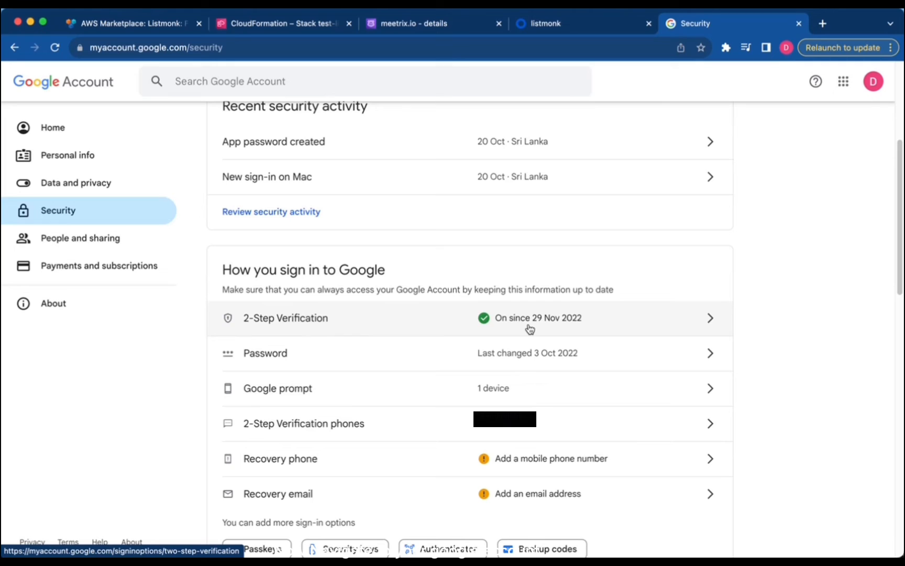
type("app password")
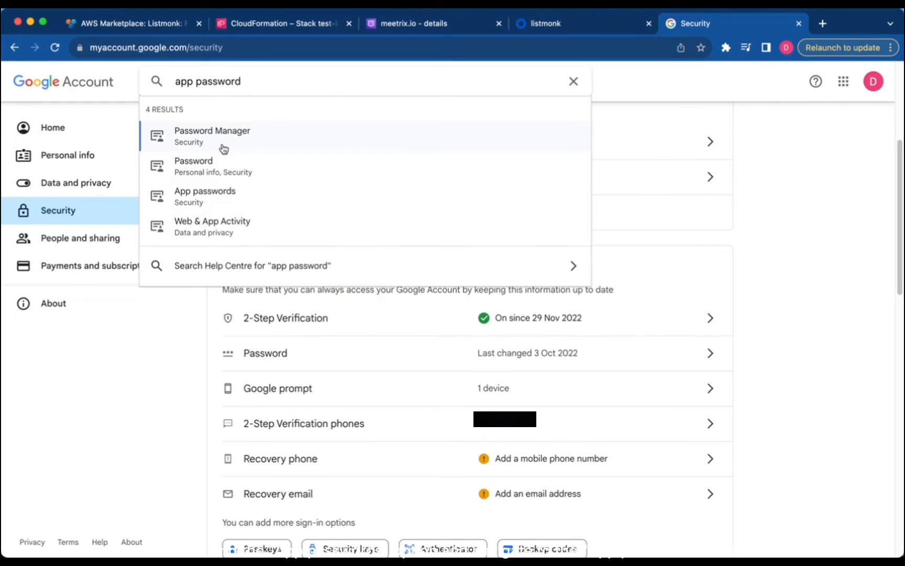
mouse_move(218, 197)
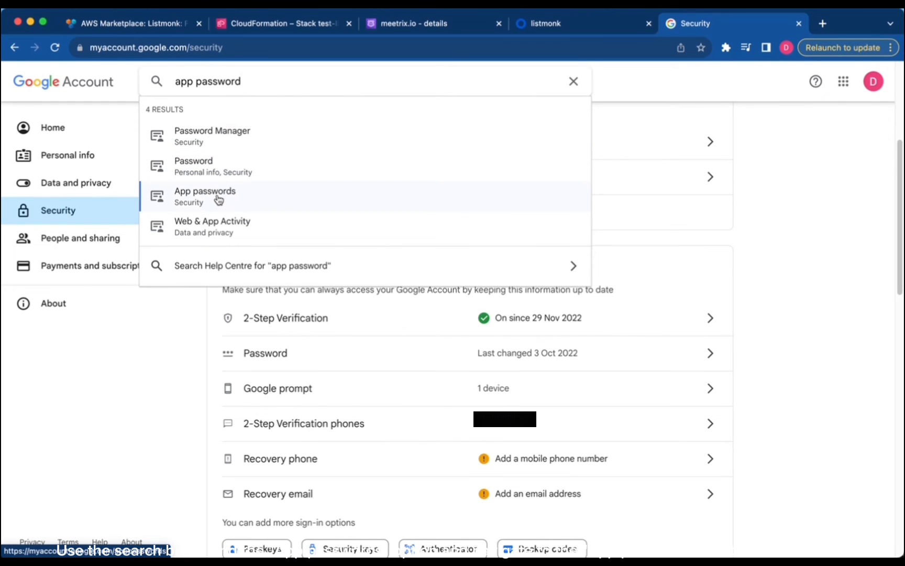
left_click(205, 196)
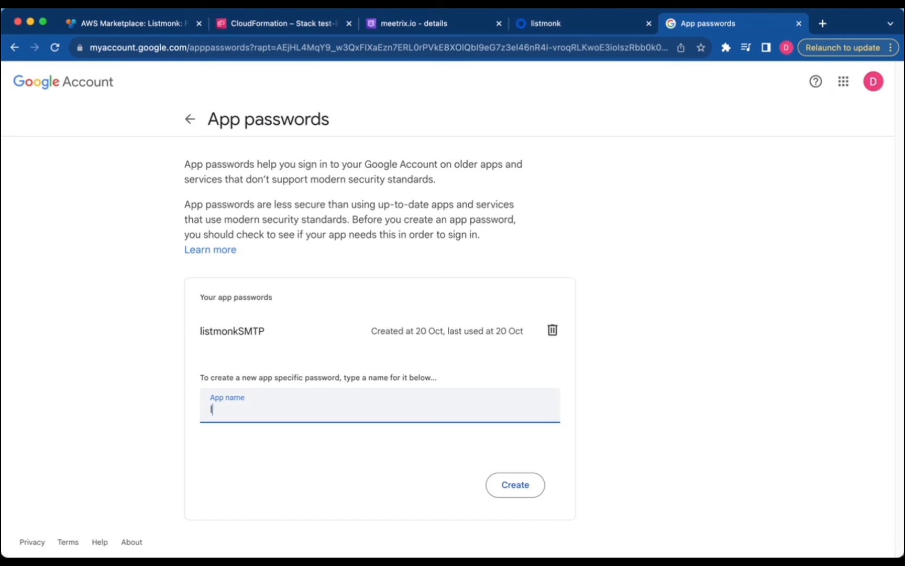
- Create an app password named 'listmonkTestSMTP'
type("listmonkt")
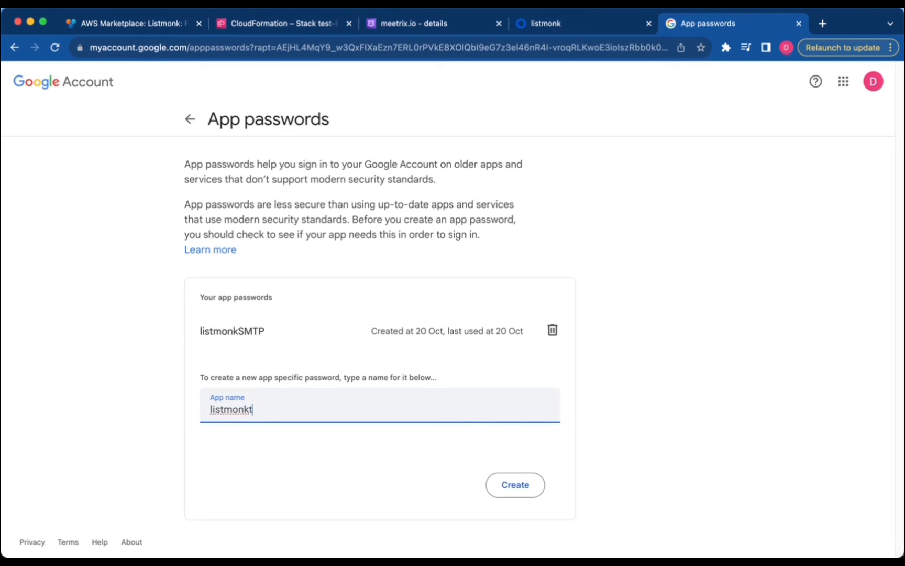
type("TestSMTP")
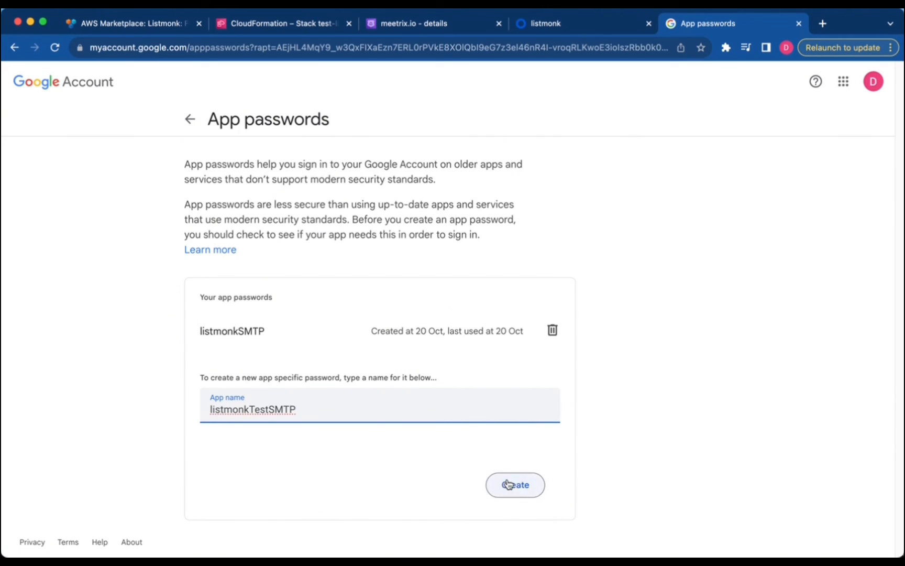
left_click(515, 484)
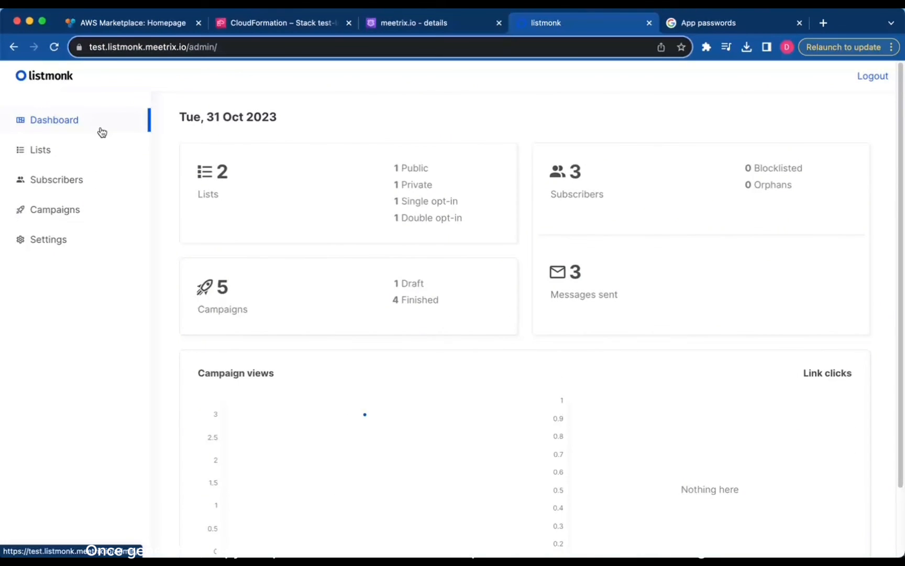
- Enable the smtp.gmail.com SMTP entry (port 465, LOGIN auth) in Listmonk Settings
left_click(47, 240)
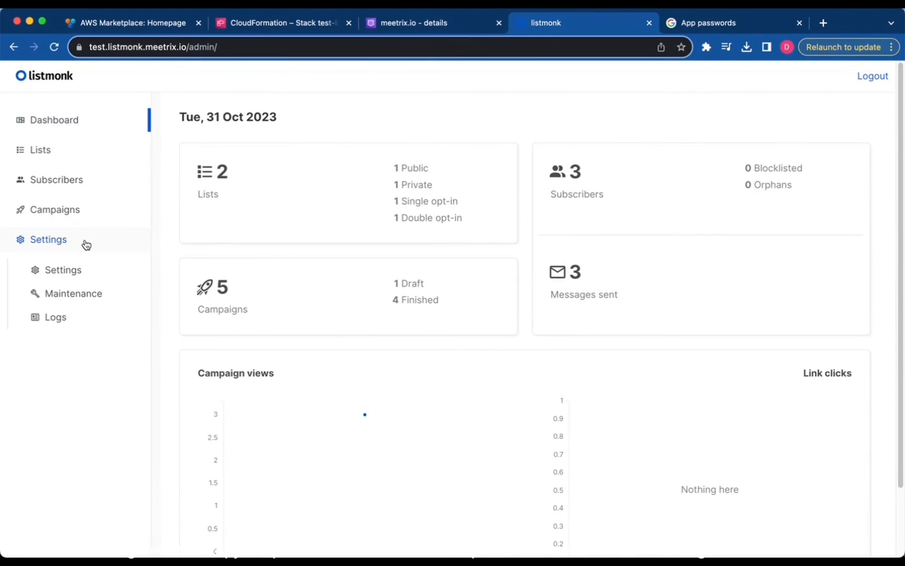
left_click(64, 270)
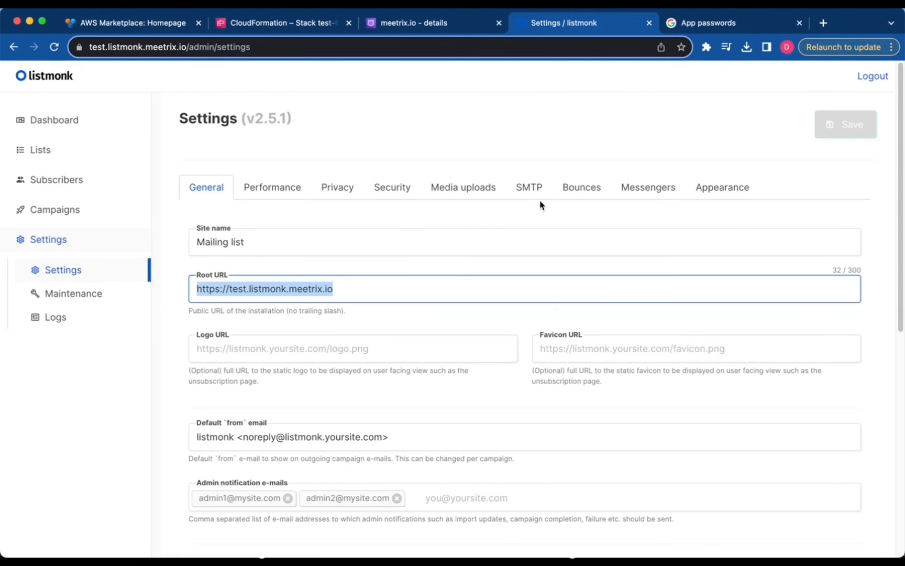
left_click(528, 187)
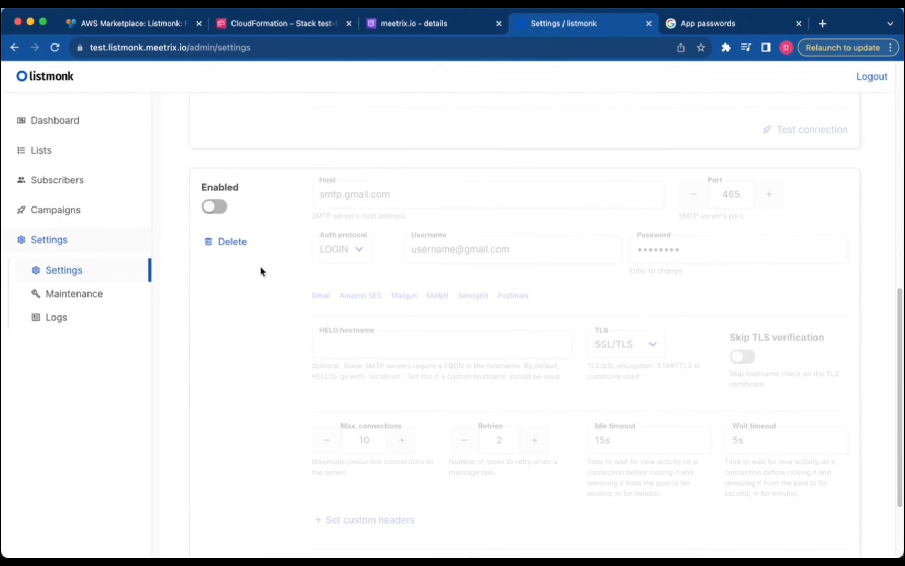
left_click(214, 206)
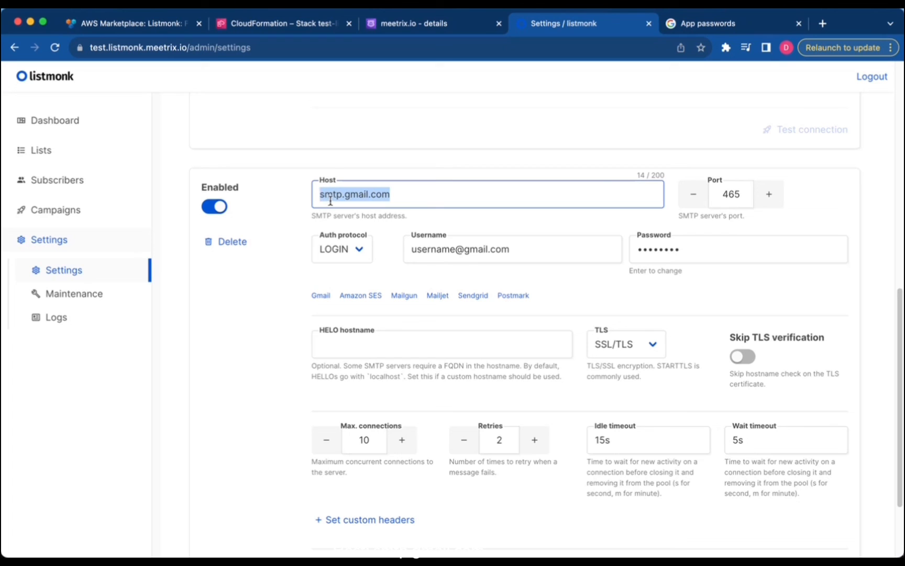
mouse_move(812, 202)
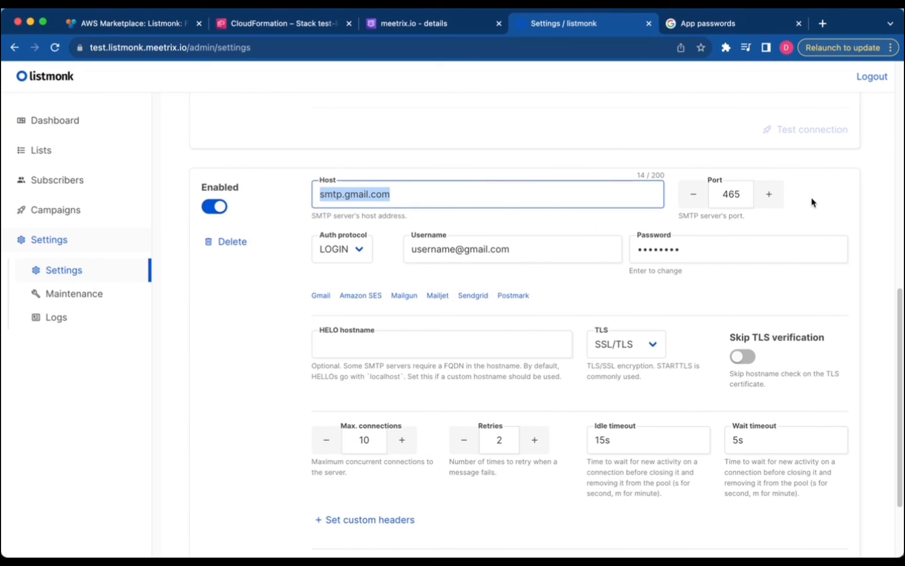
left_click(730, 194)
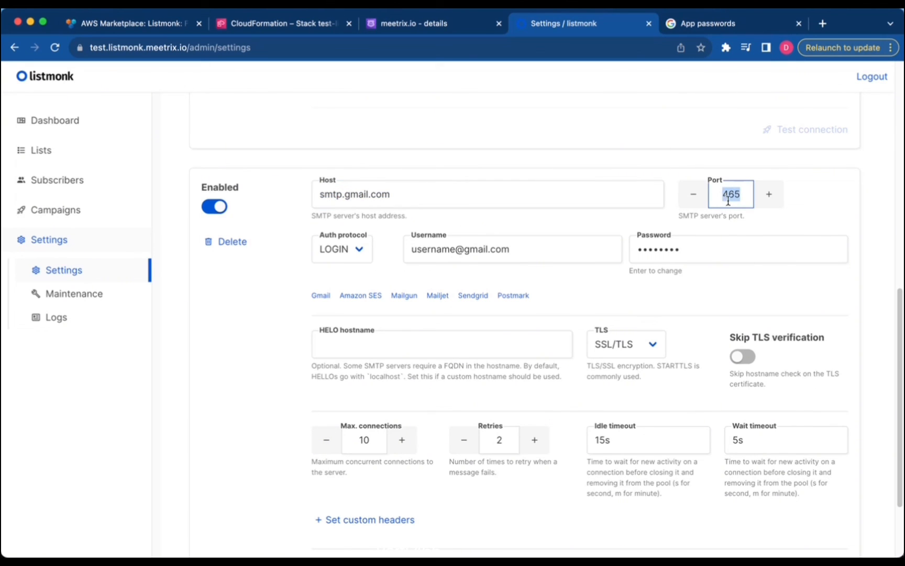
mouse_move(353, 268)
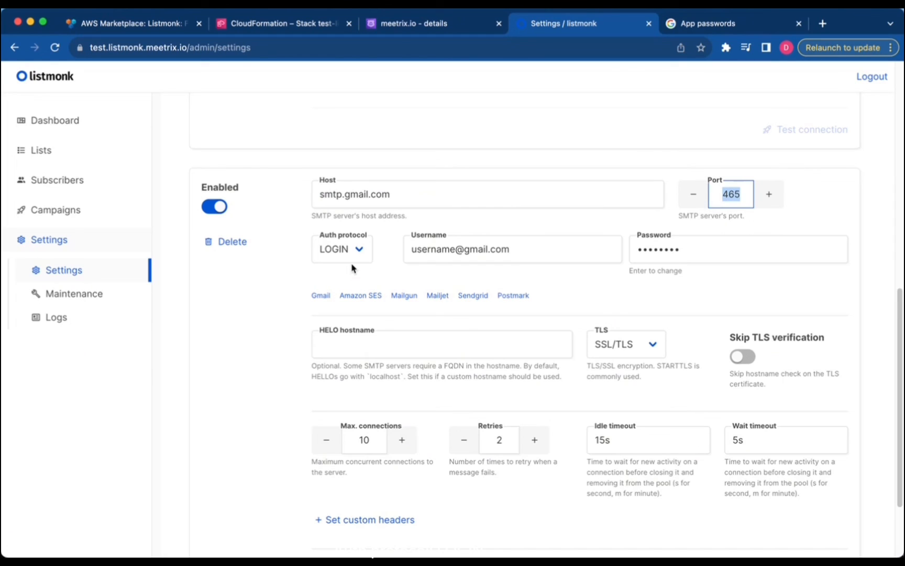
left_click(519, 248)
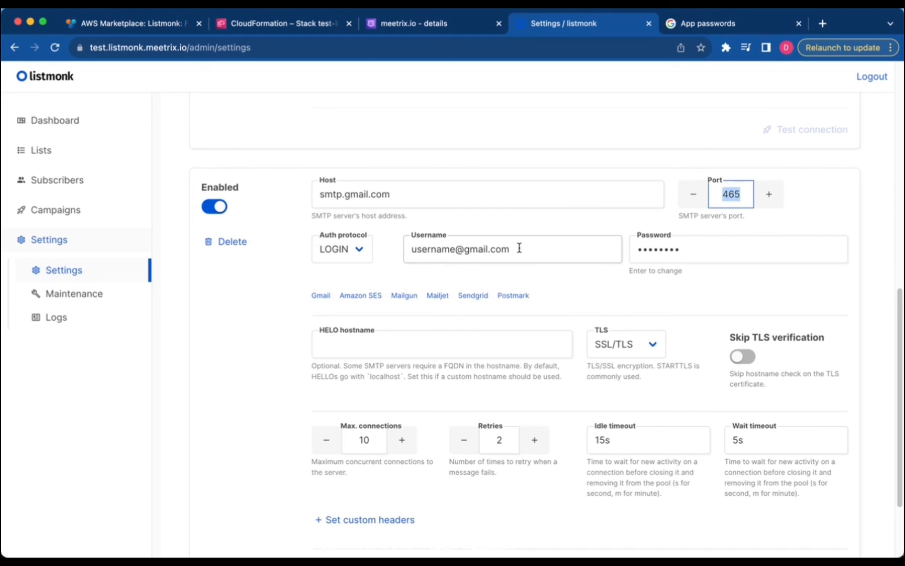
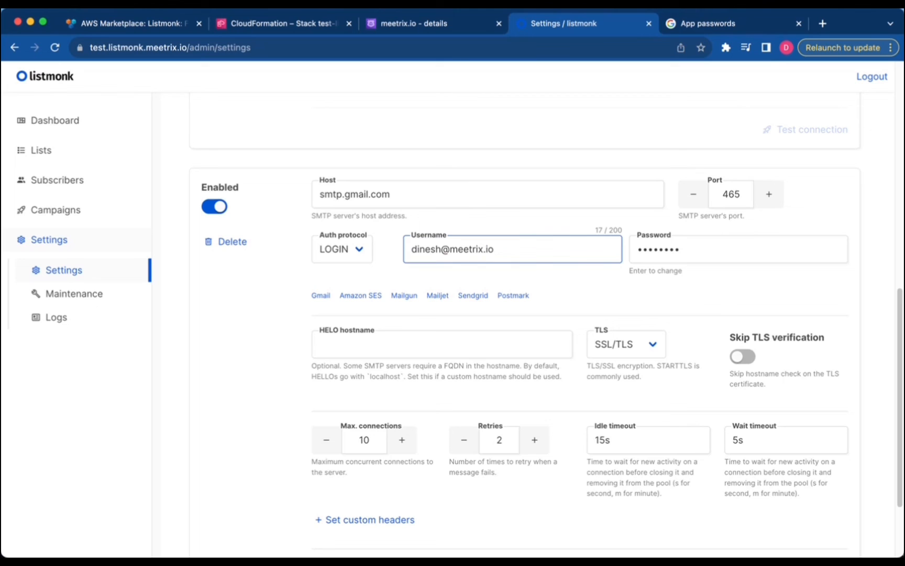
left_click(738, 248)
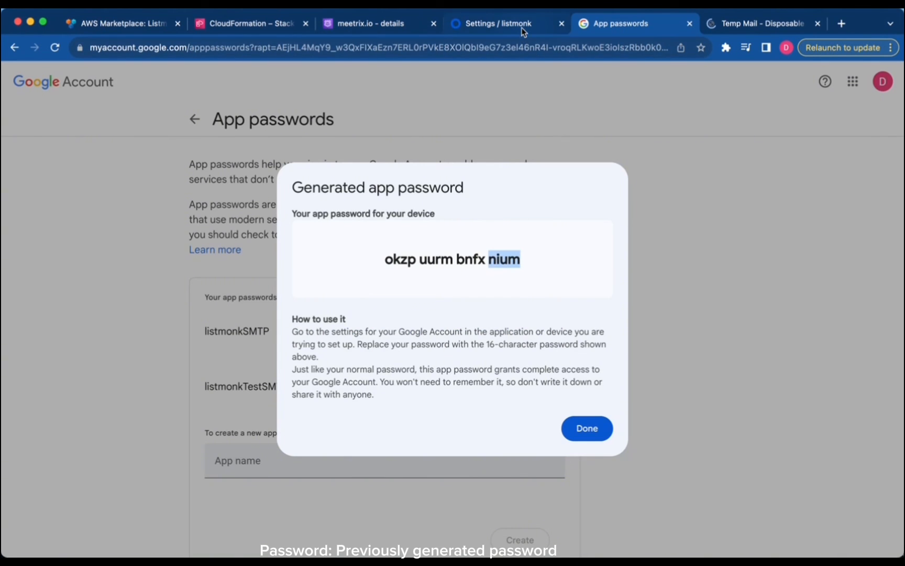
left_click(504, 23)
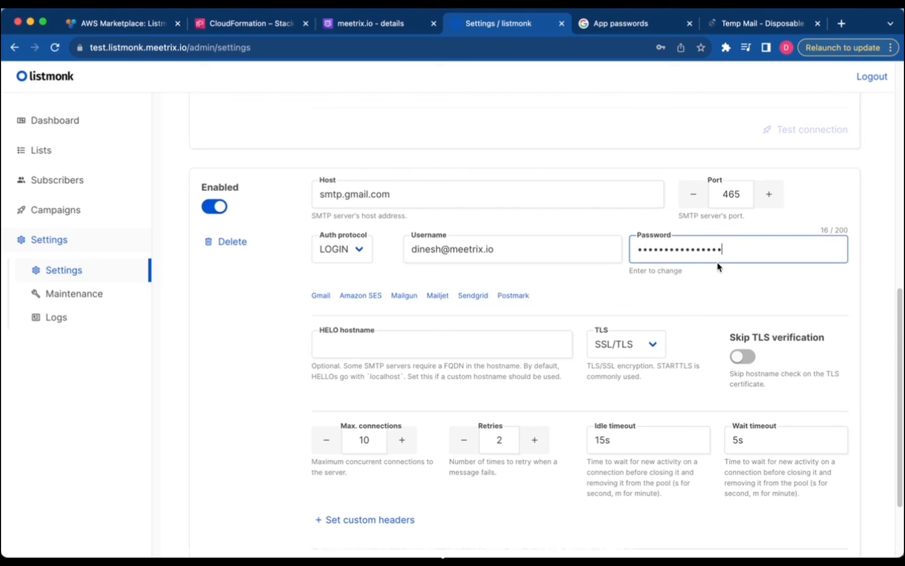
scroll("down", 3)
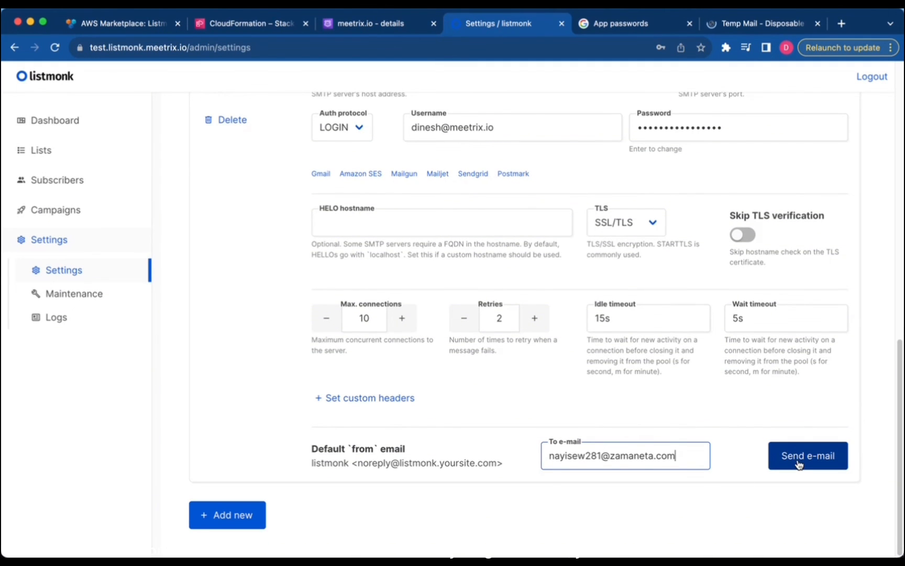
- Send the test email from Listmonk's SMTP settings
left_click(808, 455)
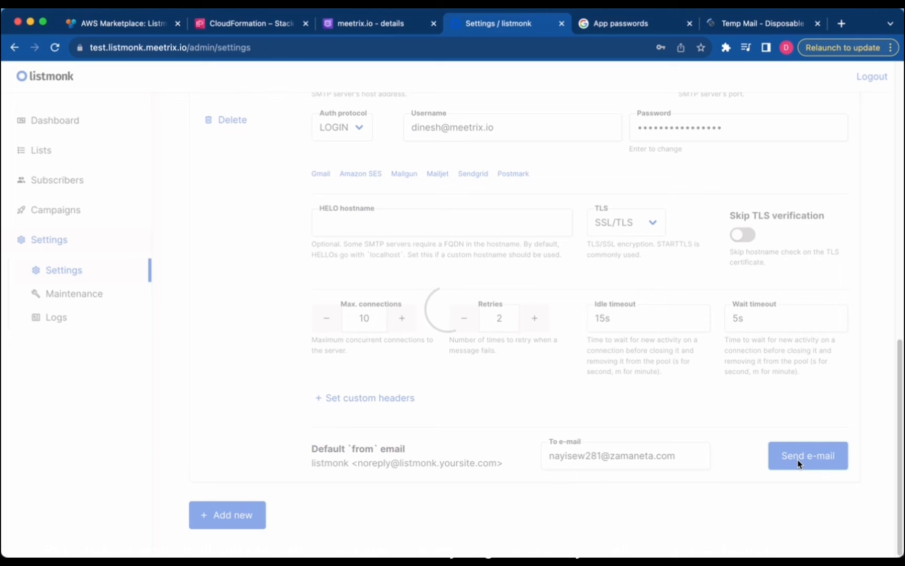